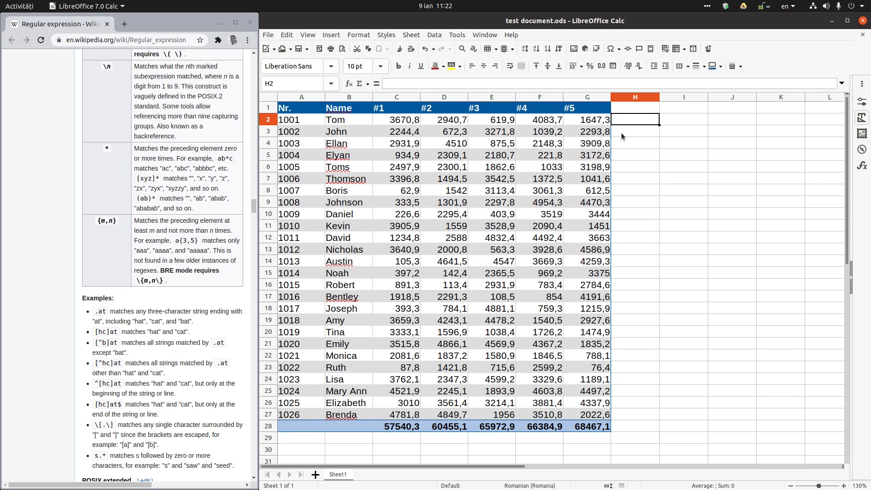
pyautogui.moveTo(498, 154)
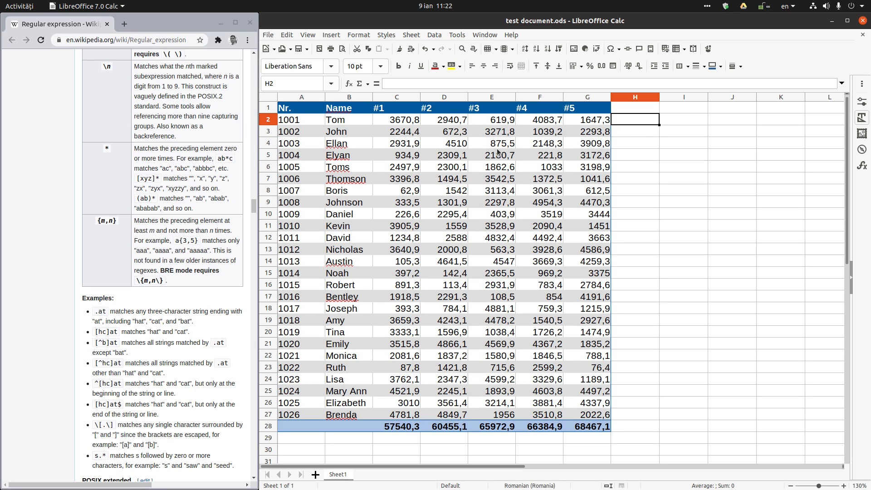
pyautogui.moveTo(495, 156)
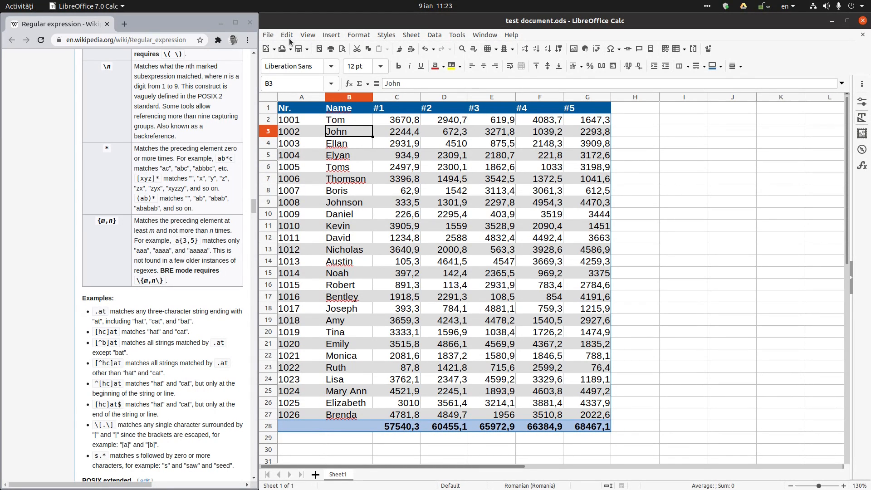
# Bring up Find and Replace from the Edit menu and clear the old search pattern
pyautogui.click(287, 35)
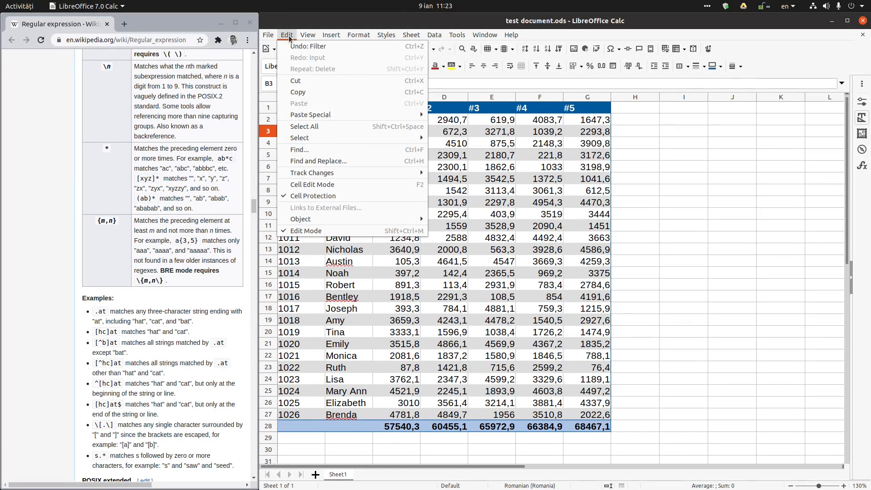
pyautogui.moveTo(318, 160)
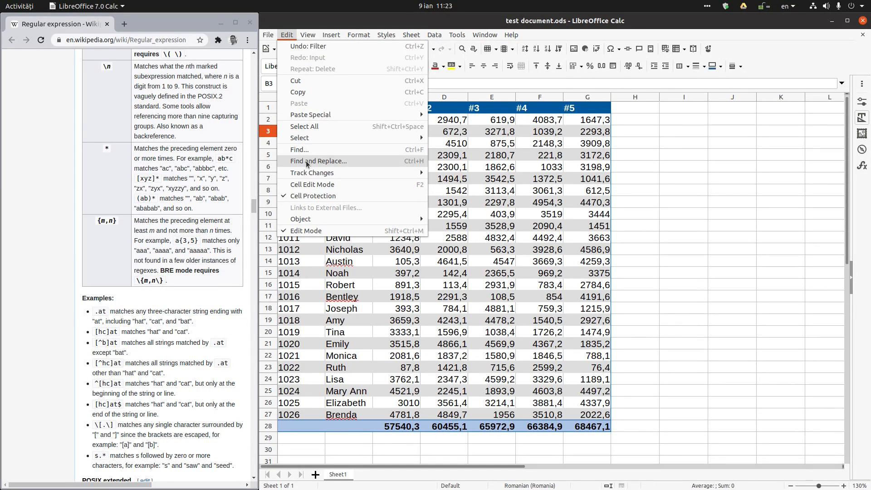
pyautogui.moveTo(412, 162)
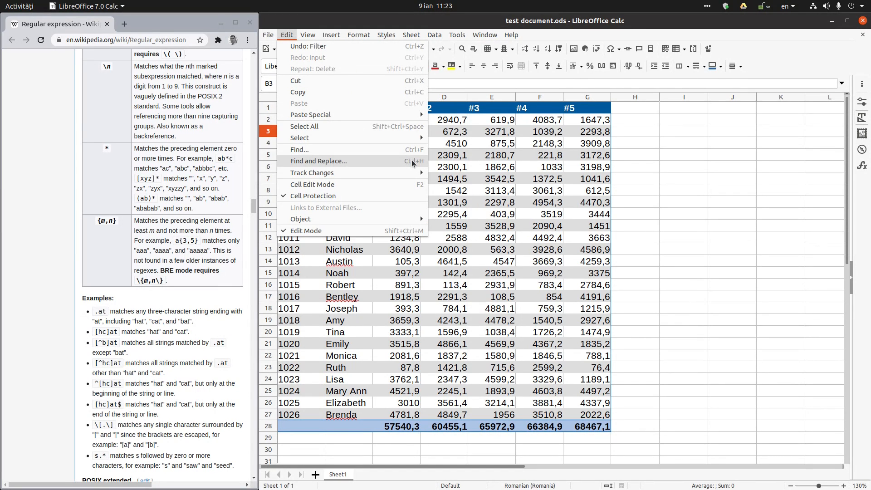
pyautogui.click(317, 161)
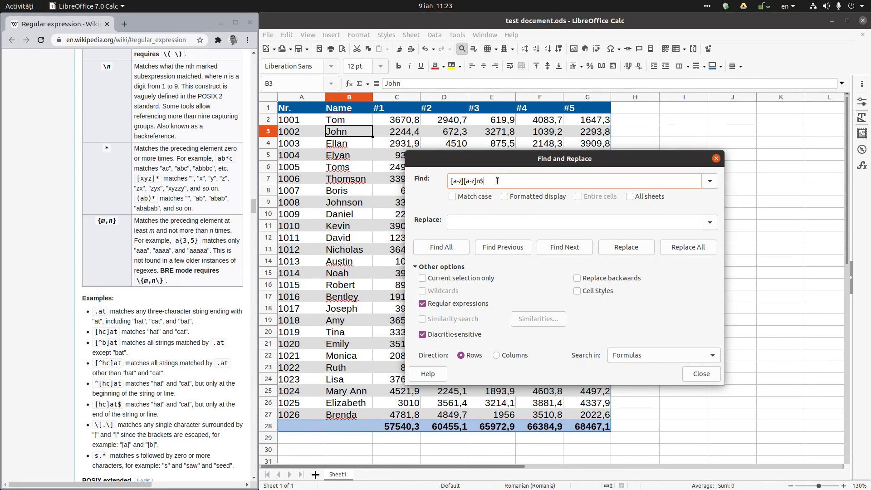
pyautogui.press('ctrl+a')
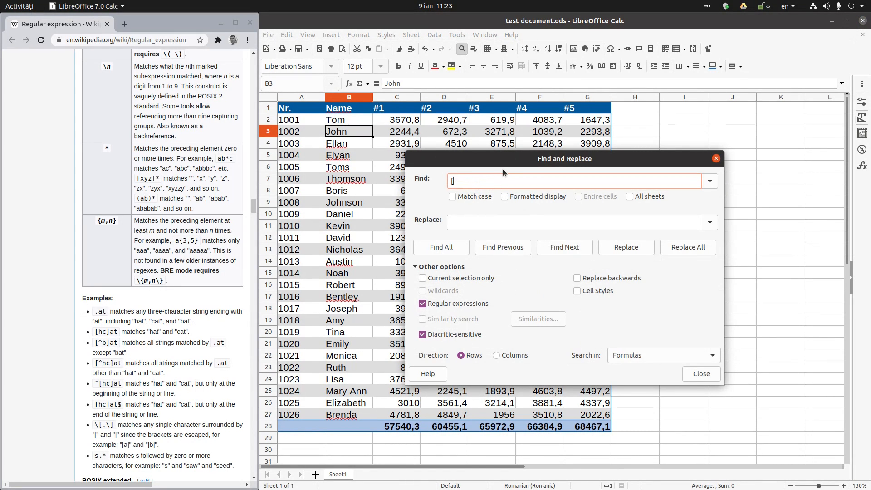
pyautogui.press('Backspace')
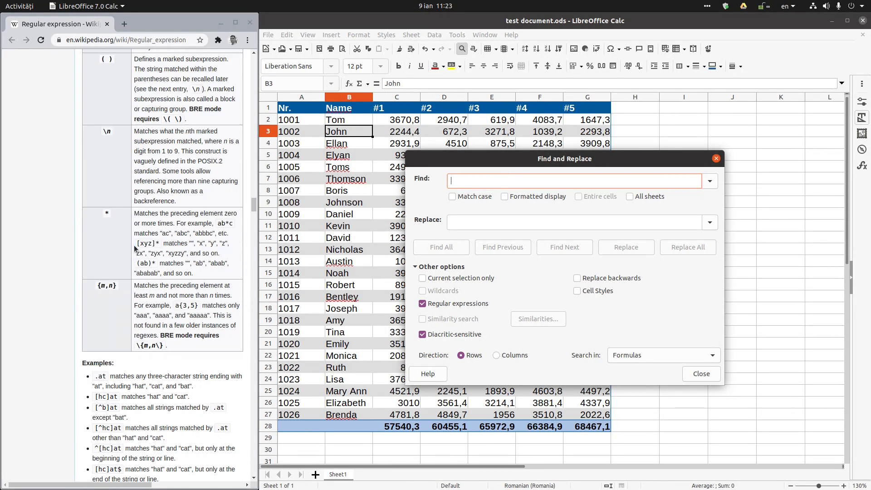
# Scroll the Wikipedia article to the POSIX metacharacter table starting at the caret entry
pyautogui.scroll(-3)
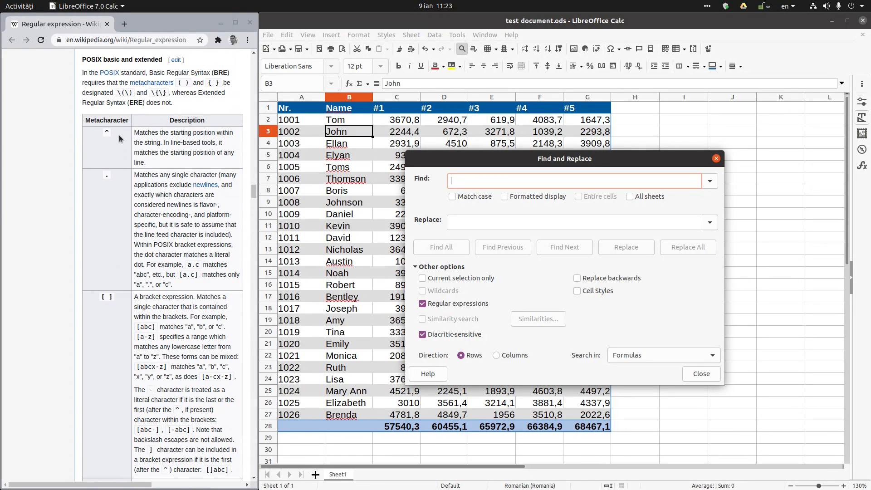
pyautogui.moveTo(99, 136)
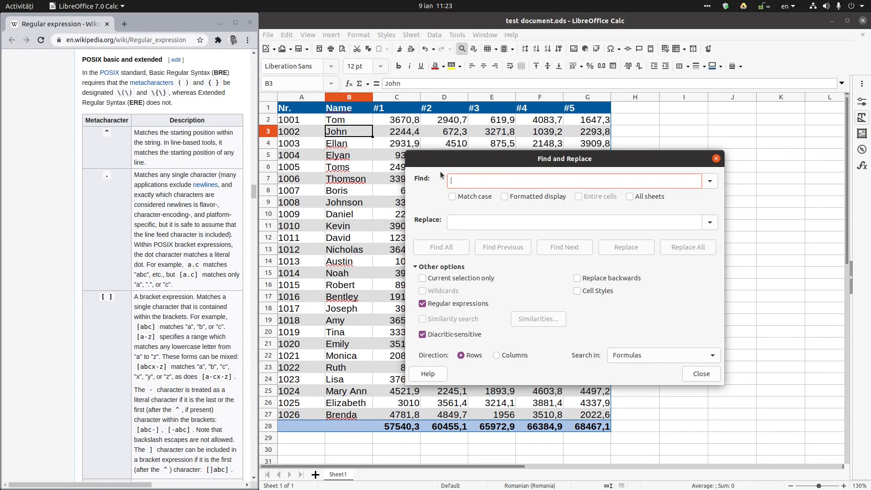
# Find all names matching ^T, listing Tom, Toms, Thomson and Tina
pyautogui.write('^')
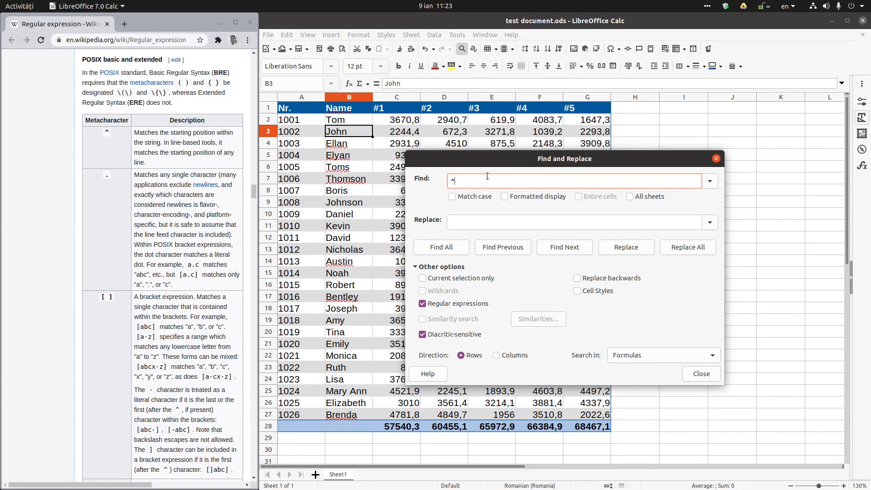
pyautogui.write('T')
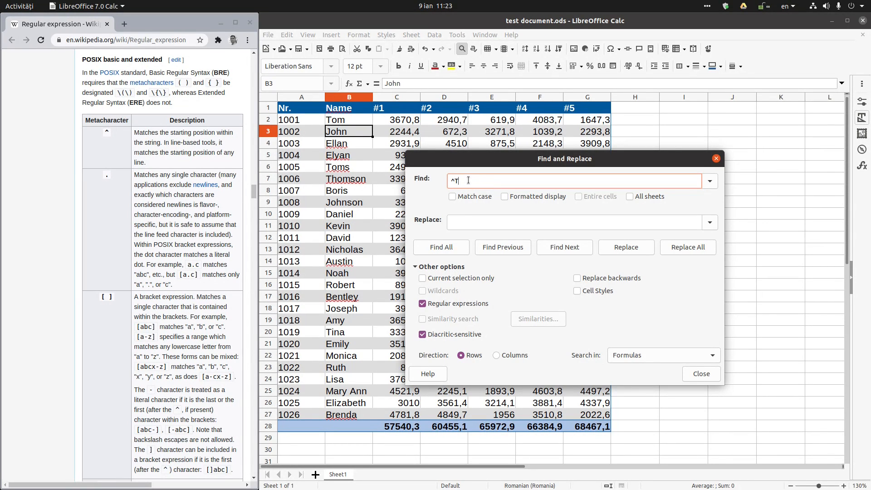
pyautogui.click(441, 246)
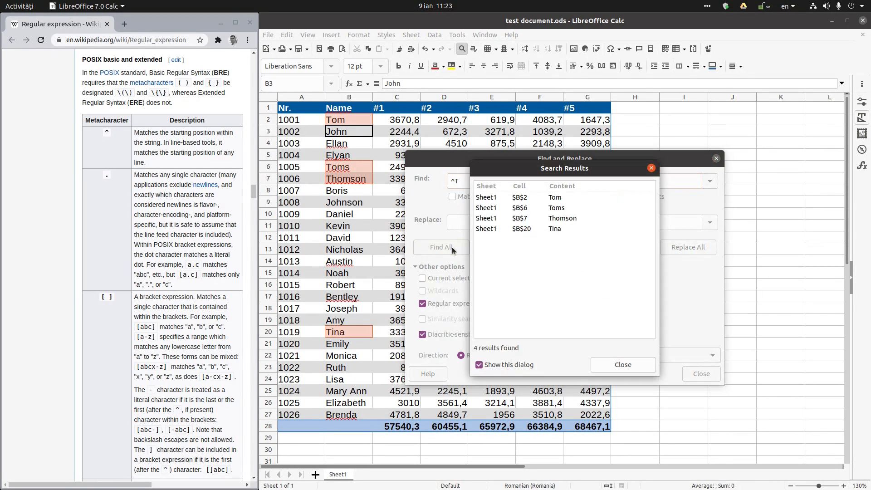
pyautogui.click(562, 218)
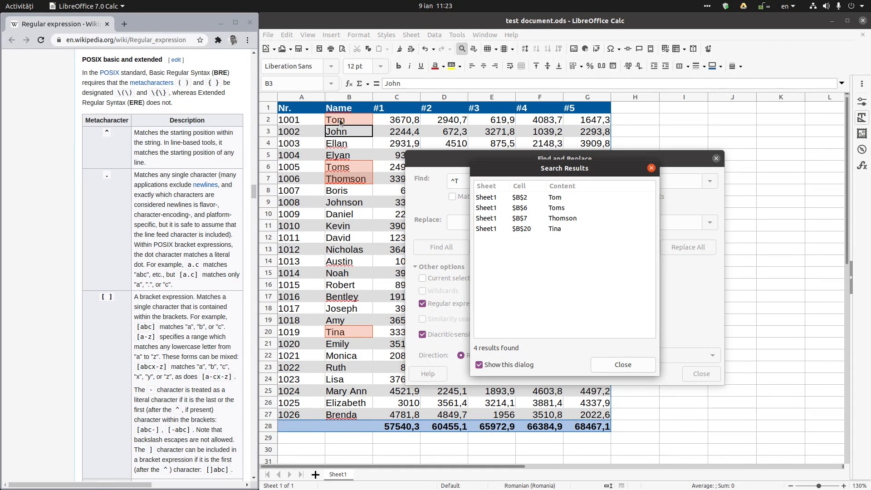
pyautogui.moveTo(345, 323)
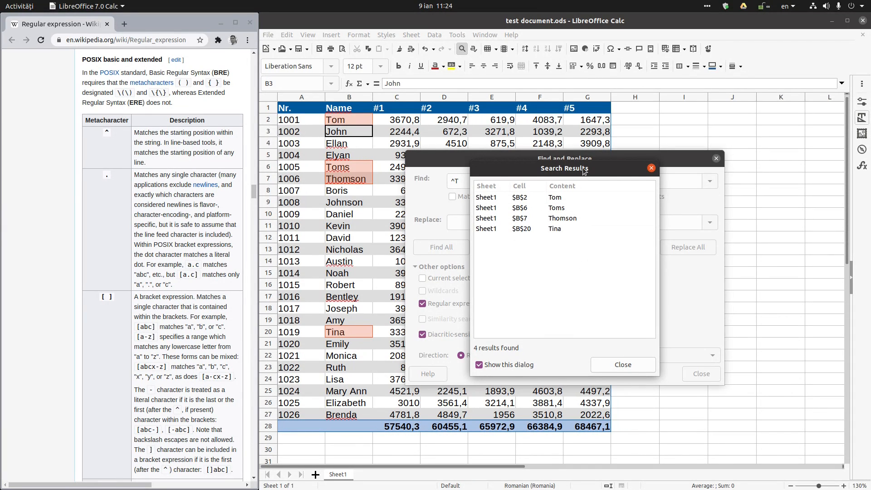
# Move the results aside and narrow the pattern to ^T[o], matching only Tom and Toms
pyautogui.moveTo(563, 169); pyautogui.dragTo(736, 249)
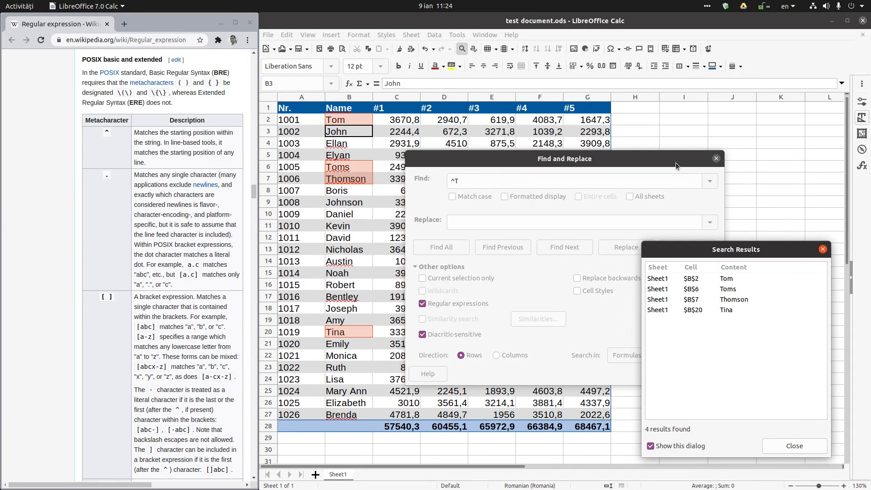
pyautogui.click(563, 157)
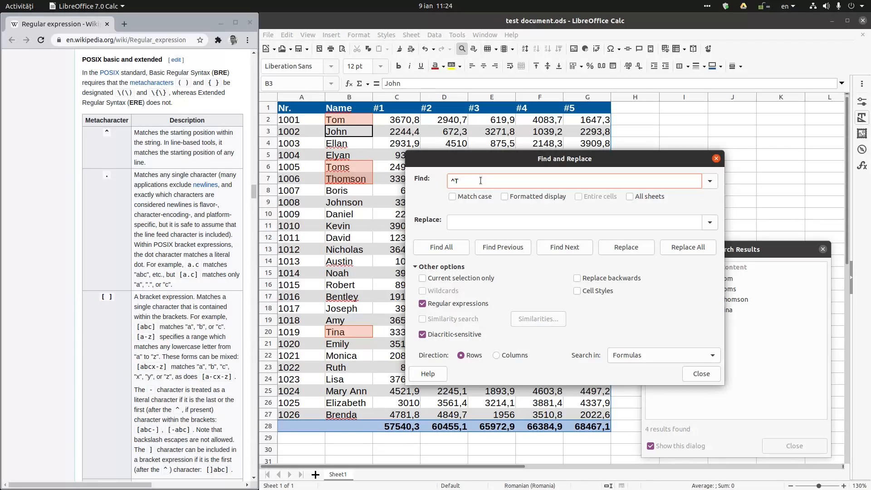
pyautogui.write('[]')
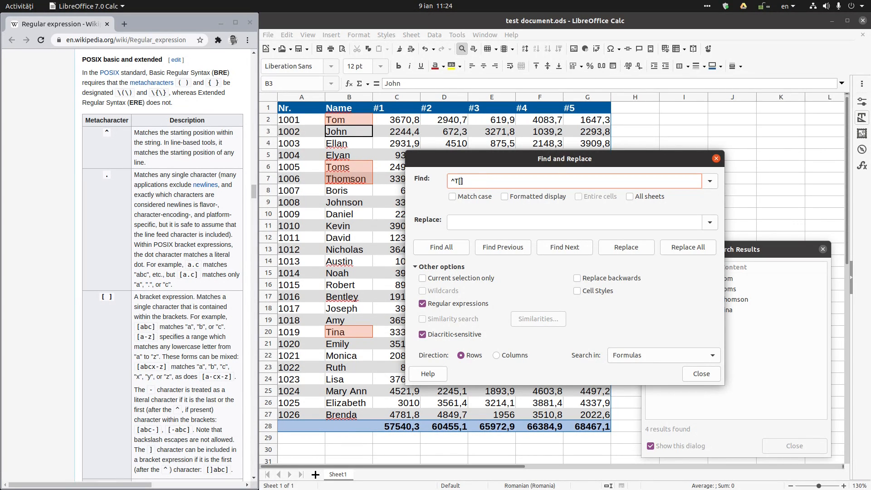
pyautogui.write('o')
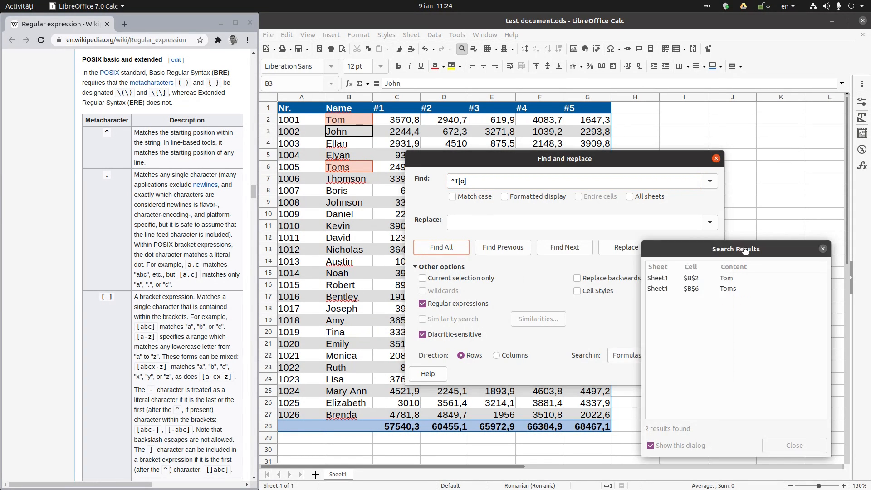
pyautogui.click(725, 277)
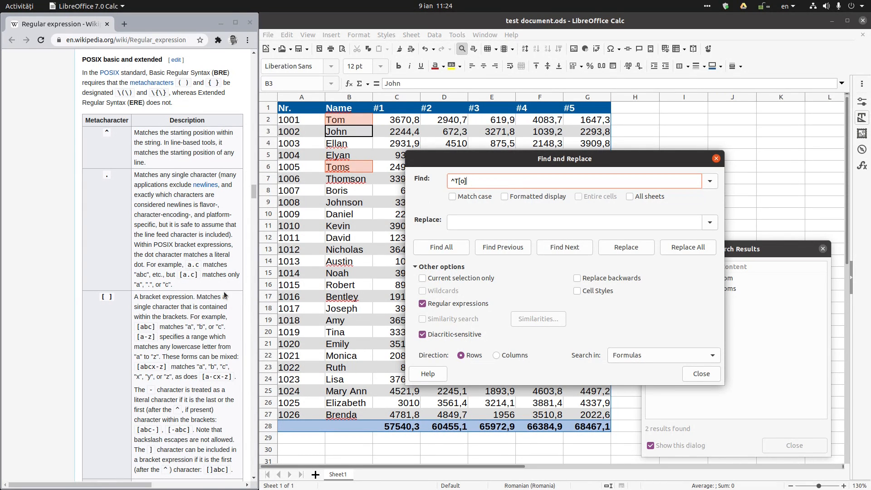
# Scroll the Wikipedia table to the $ end-of-string entry and start a new pattern
pyautogui.scroll(-3)
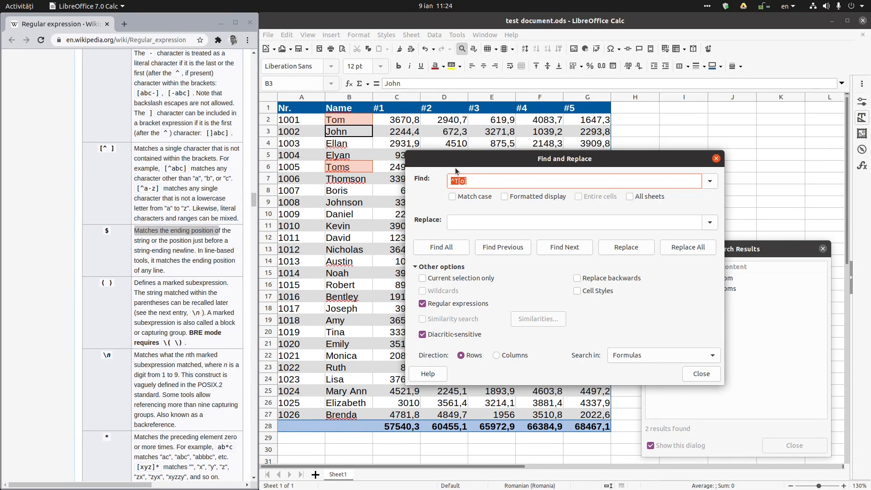
pyautogui.write('%')
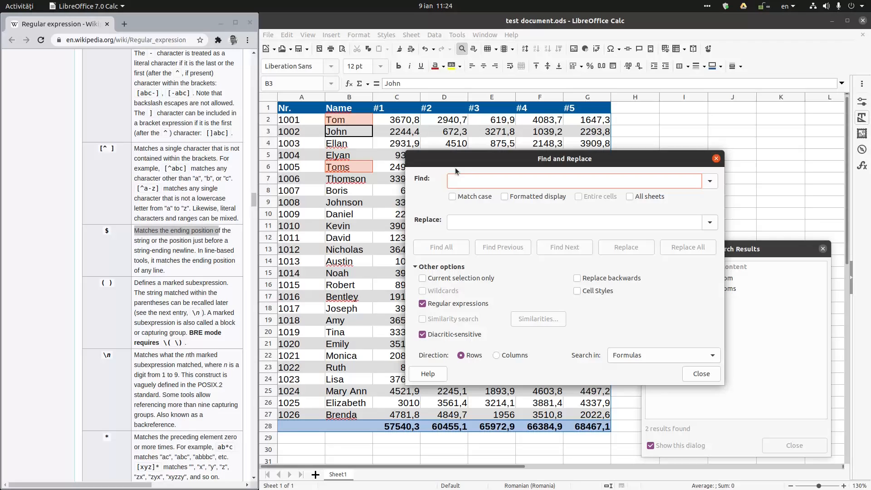
# Find all names ending in n with n$, matching eight cells, then return to the pattern
pyautogui.write('$s')
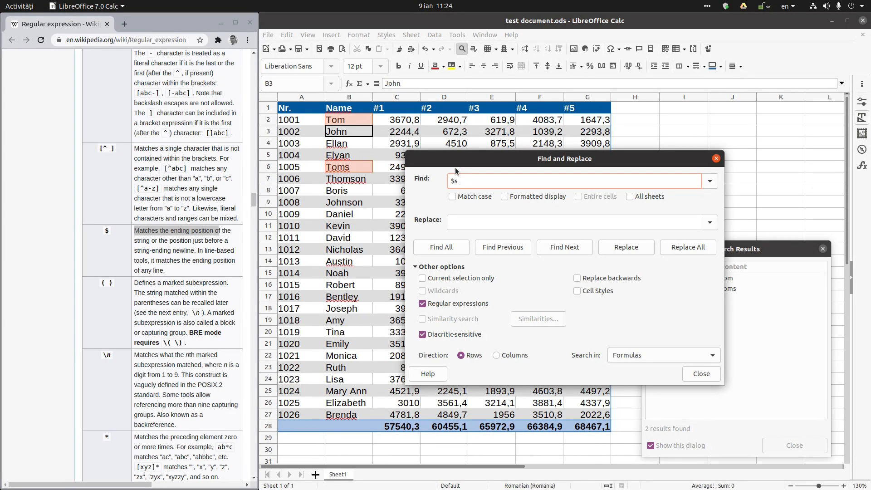
pyautogui.write('on')
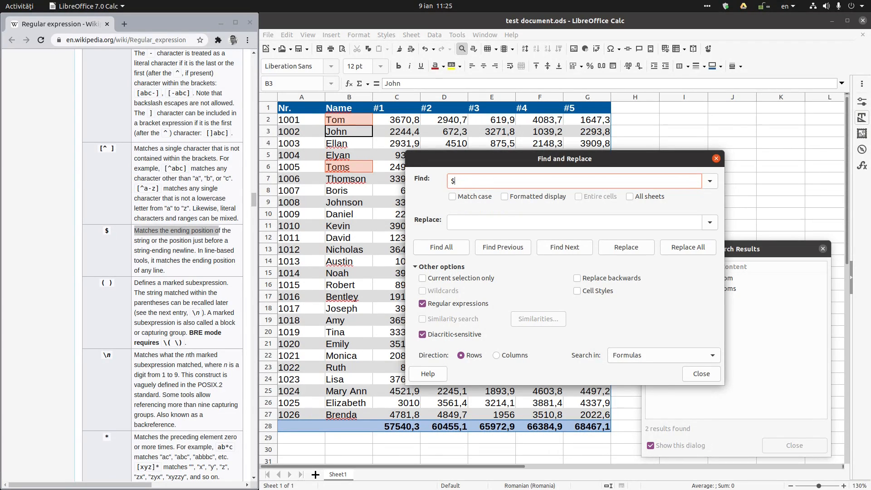
pyautogui.write('son')
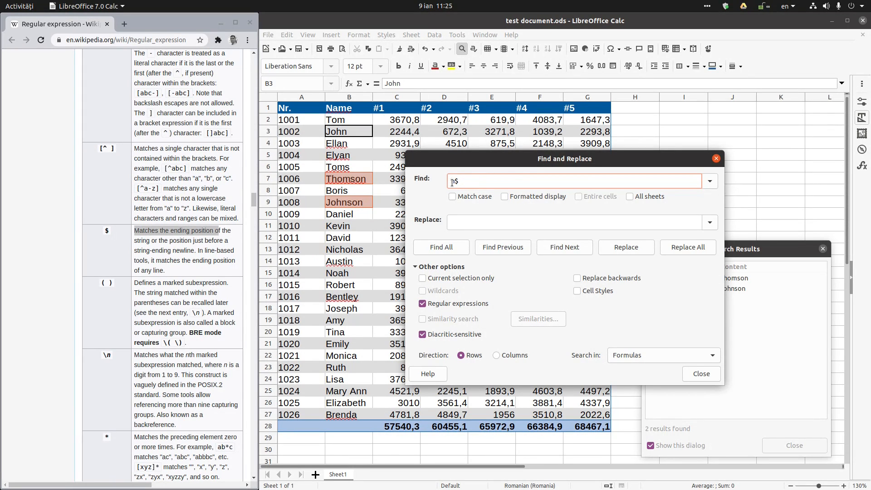
pyautogui.click(441, 247)
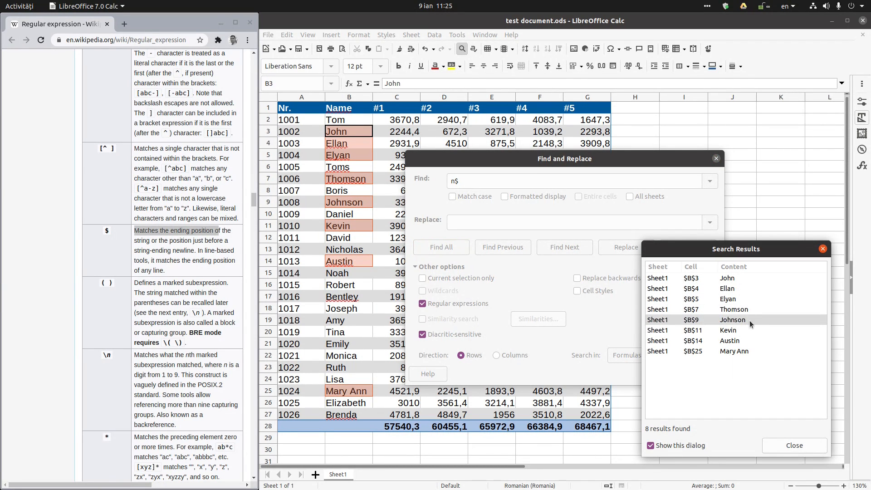
pyautogui.click(733, 350)
pyautogui.write('[')
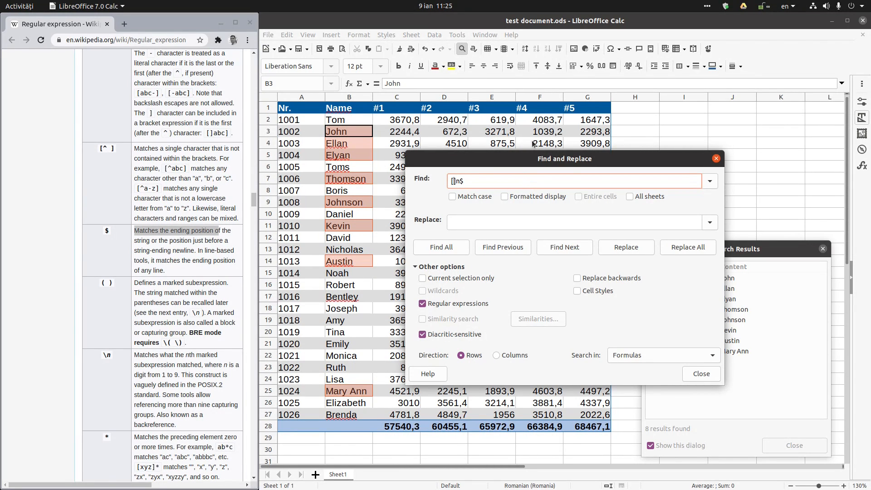
# Search with the bracket pattern [o]n$, matching only Thomson and Johnson
pyautogui.write('a')
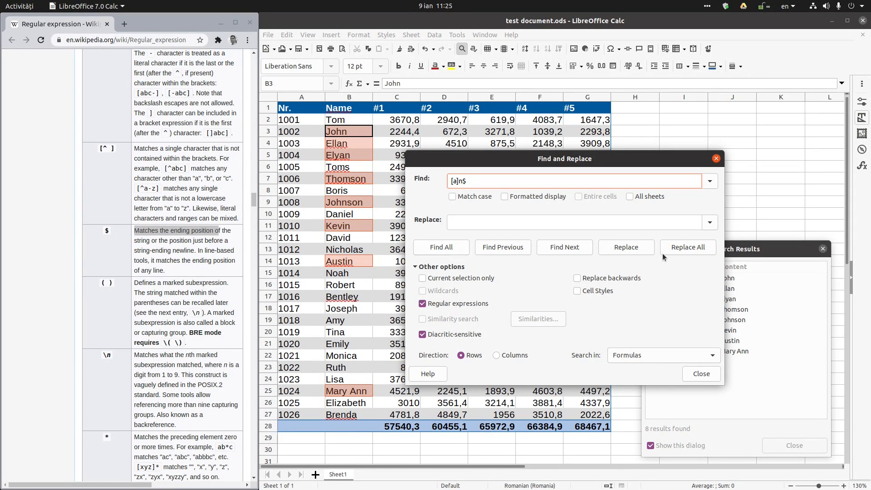
pyautogui.click(441, 246)
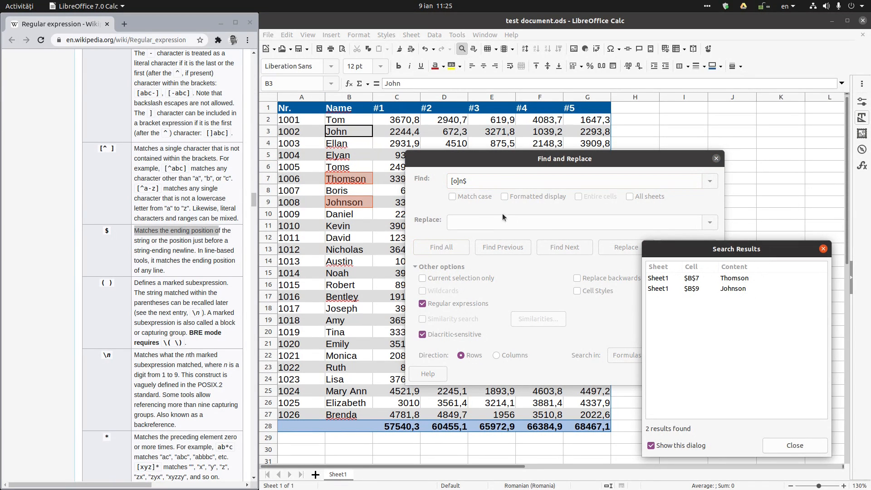
pyautogui.moveTo(475, 194)
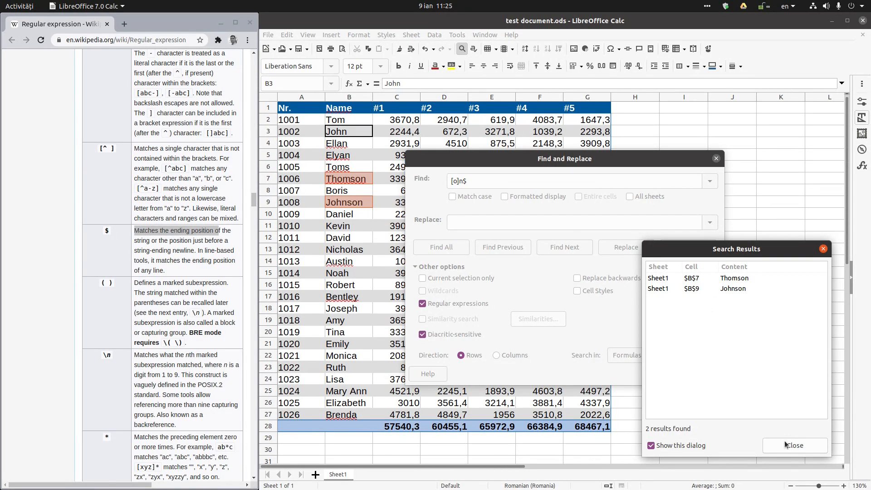
pyautogui.moveTo(827, 291)
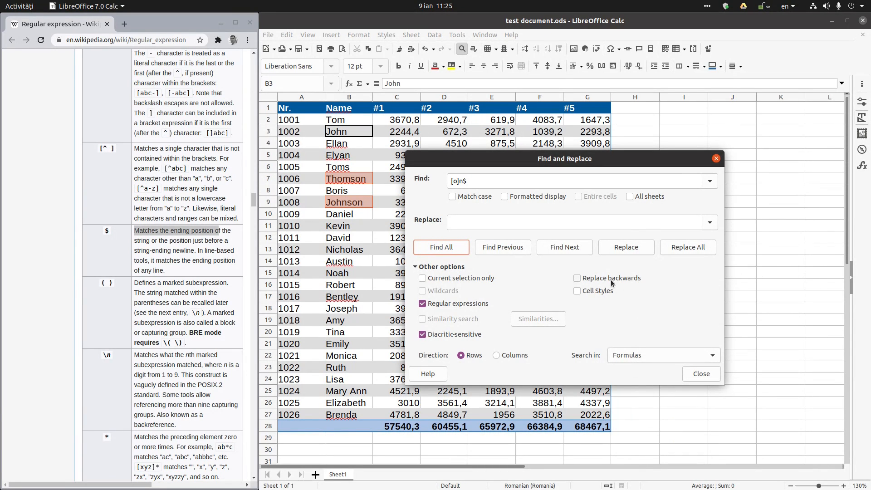
# Toggle Regular expressions off and on, then close Find and Replace
pyautogui.click(422, 303)
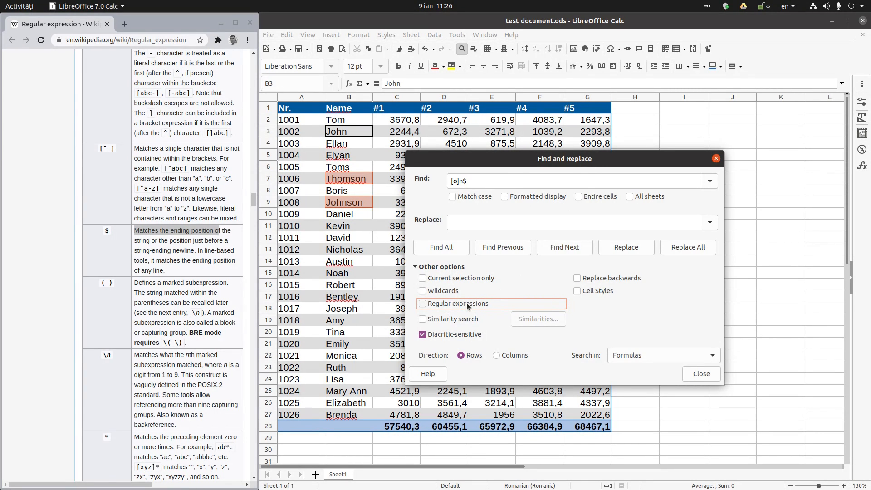
pyautogui.moveTo(476, 305)
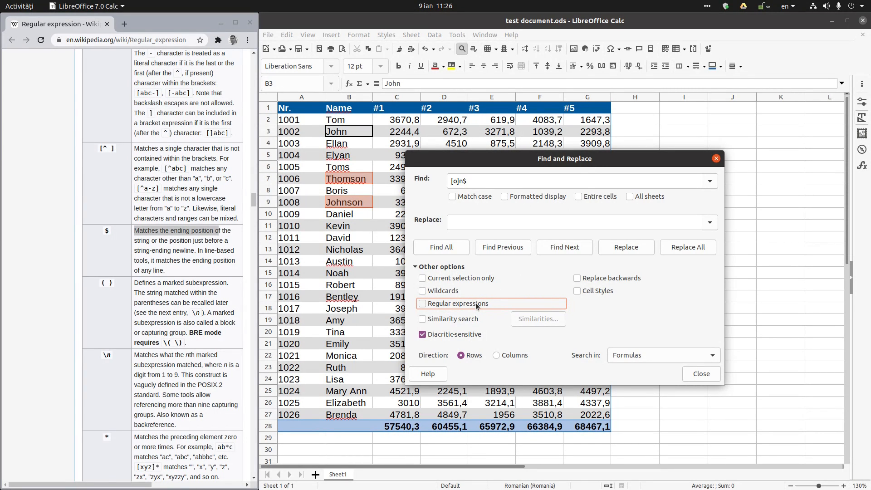
pyautogui.click(422, 303)
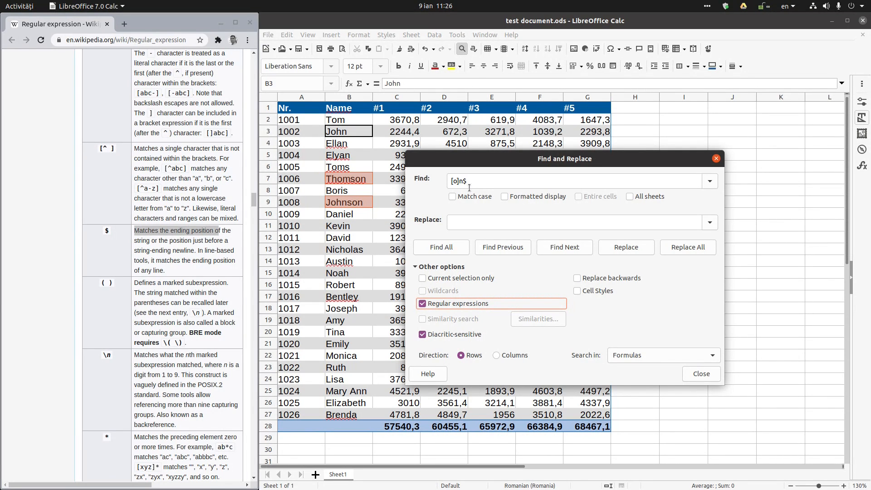
pyautogui.click(700, 372)
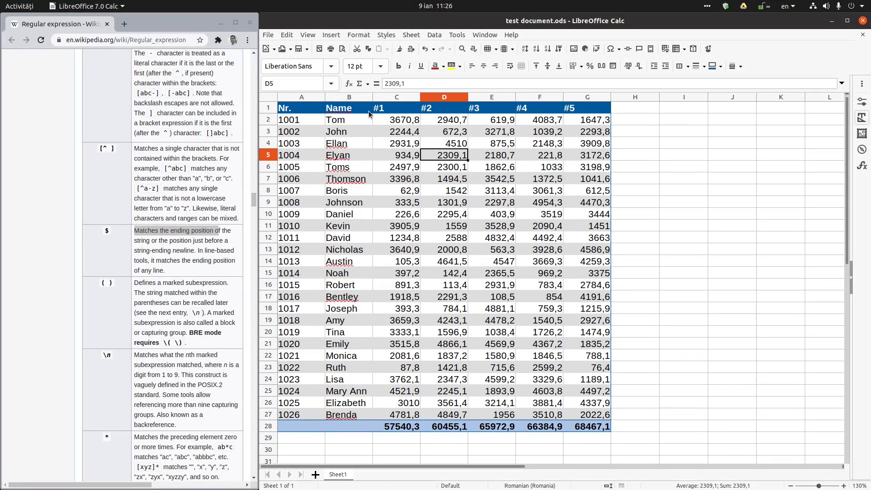
# Select header cell A1 and enable AutoFilter on the Name table
pyautogui.click(348, 108)
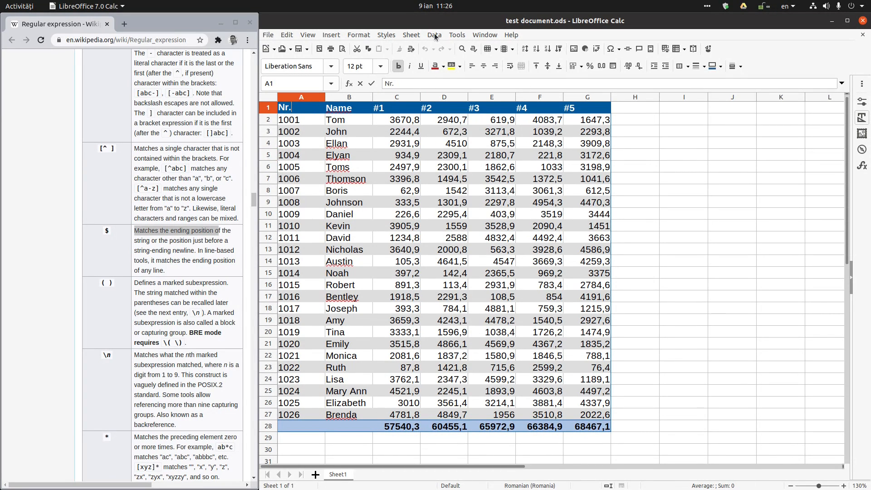
pyautogui.click(434, 34)
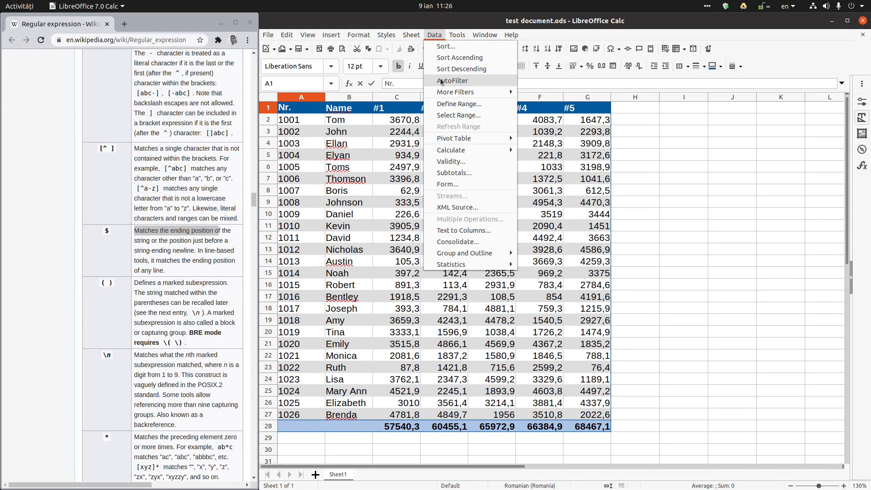
pyautogui.click(453, 81)
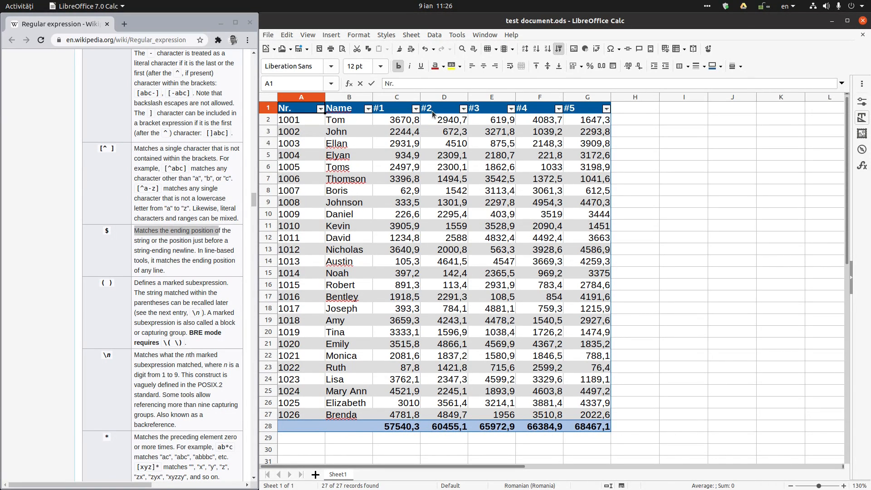
pyautogui.moveTo(396, 390)
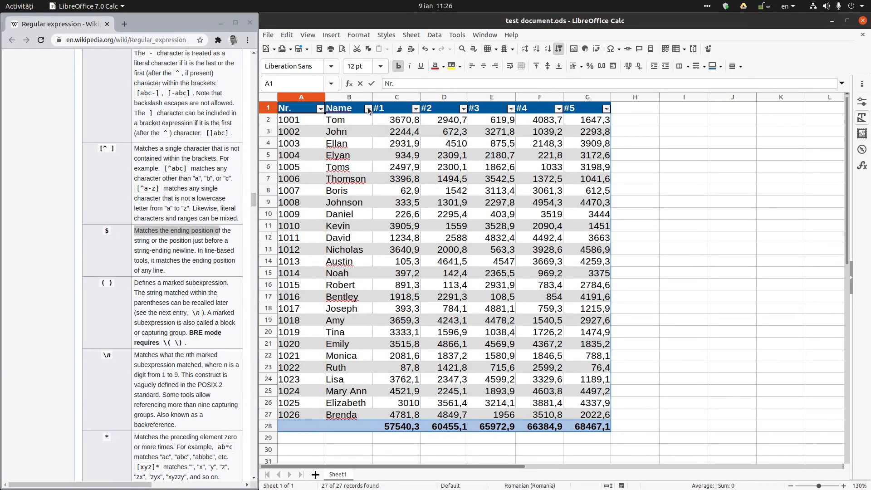
# In Standard Filter, set Name Contains ^T with Regular expressions enabled
pyautogui.click(366, 108)
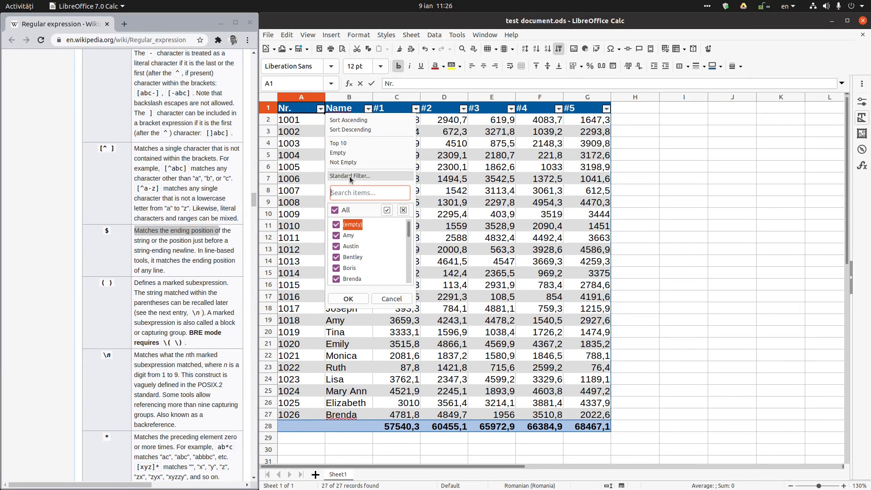
pyautogui.click(349, 175)
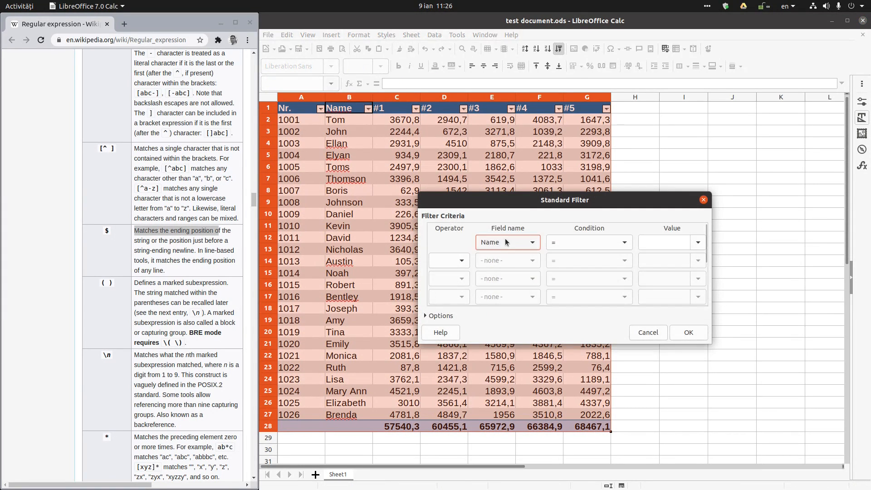
pyautogui.click(624, 242)
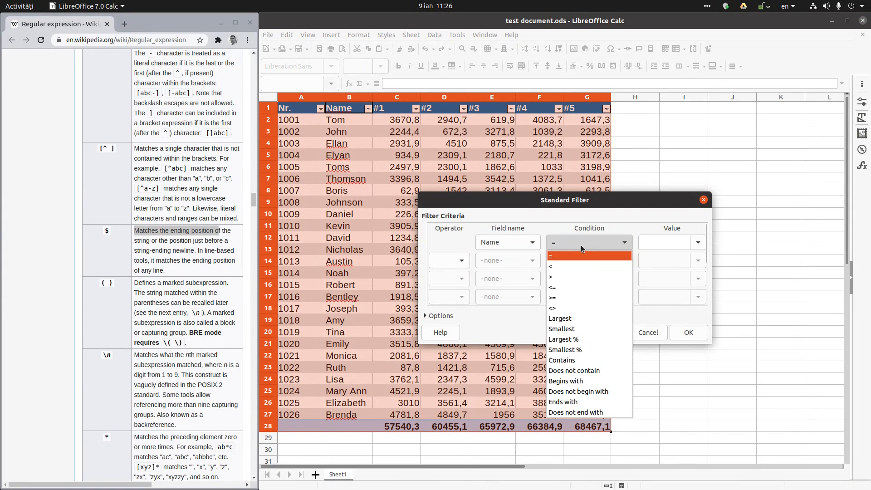
pyautogui.click(561, 360)
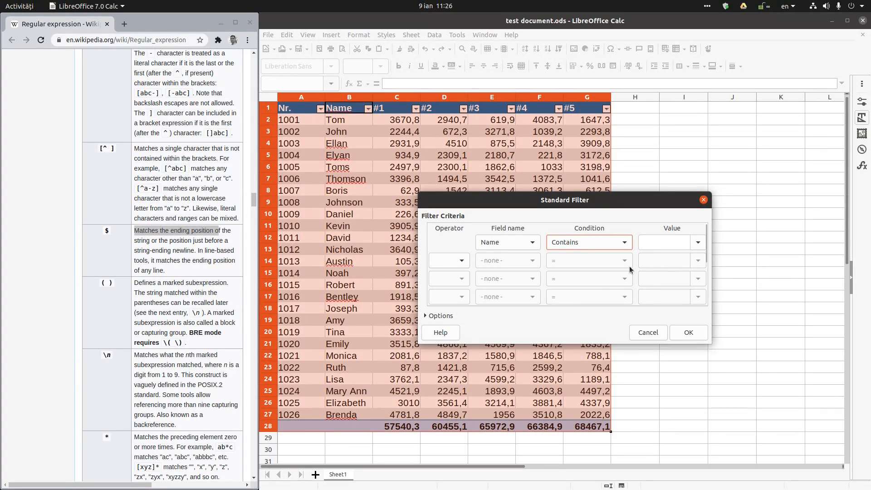
pyautogui.click(440, 316)
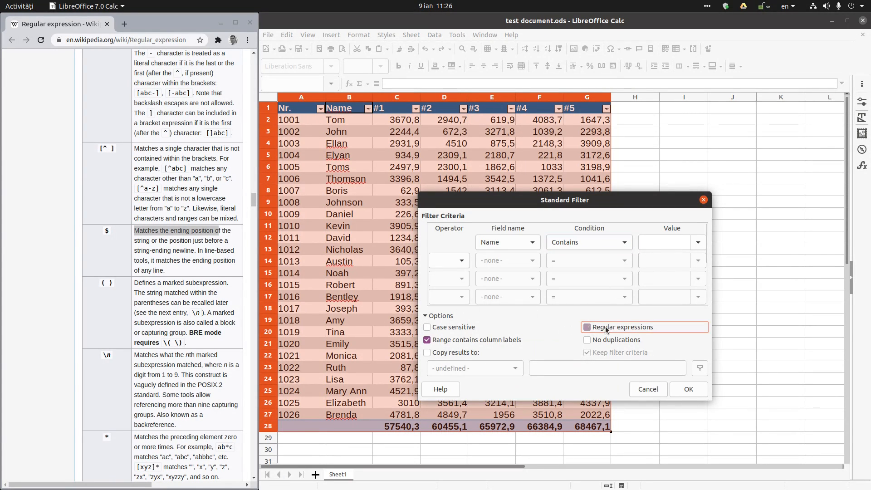
pyautogui.click(587, 327)
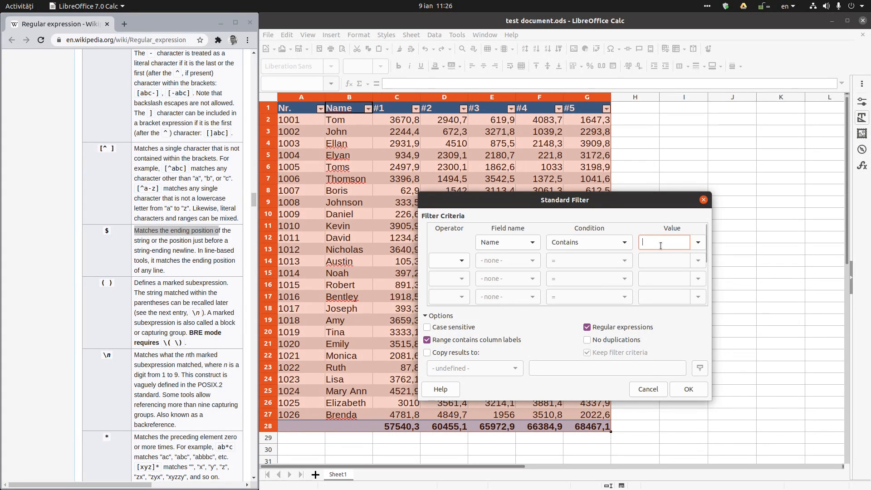
pyautogui.write('^T')
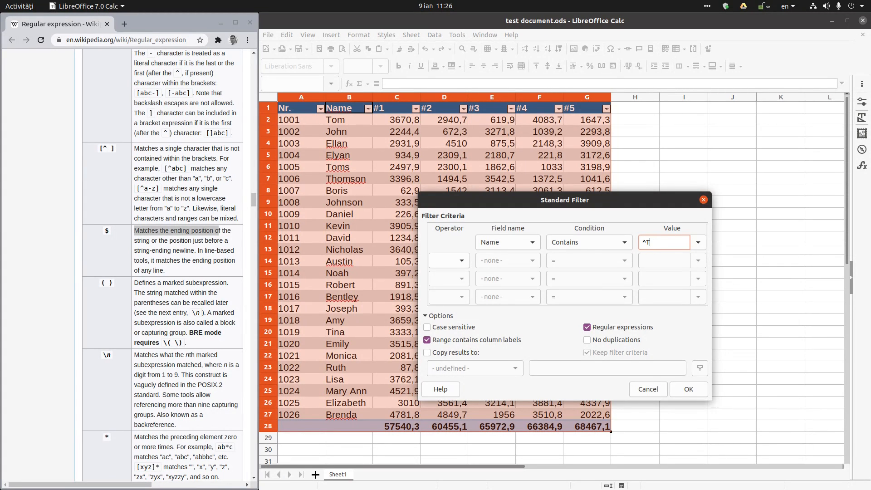
# Add AND condition #1 >= 2000 and apply the filter, leaving four rows
pyautogui.click(461, 260)
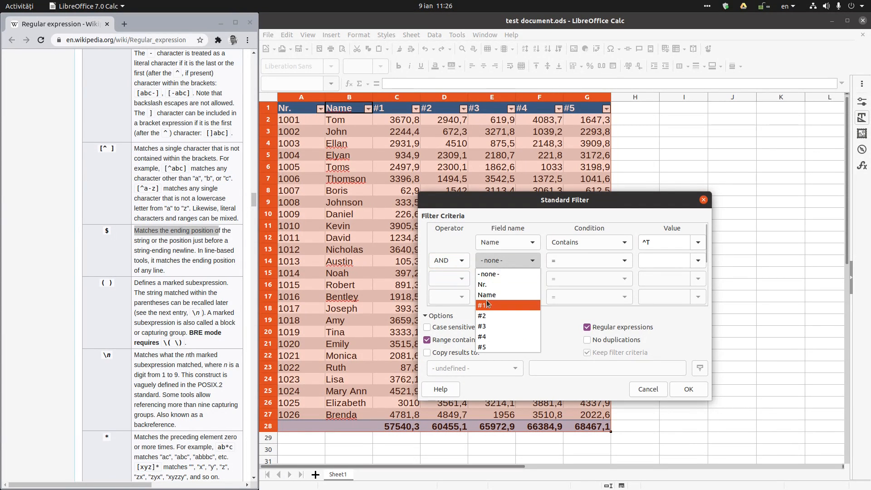
pyautogui.click(486, 305)
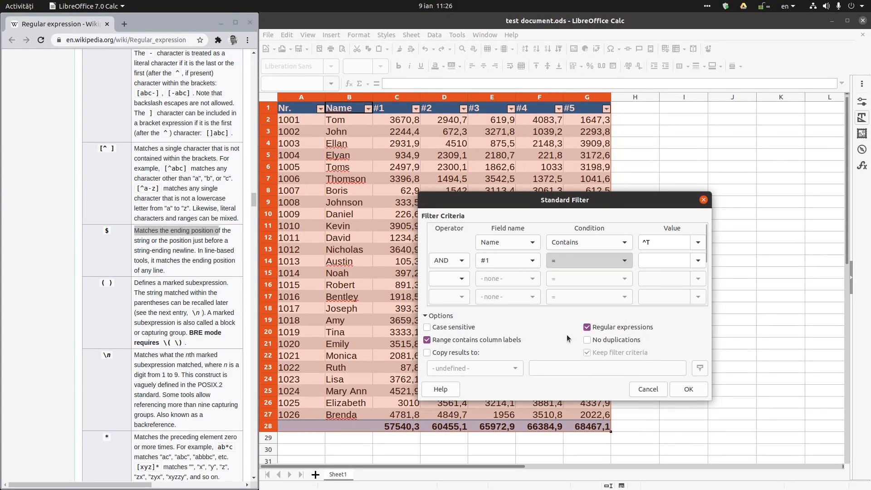
pyautogui.write('2000')
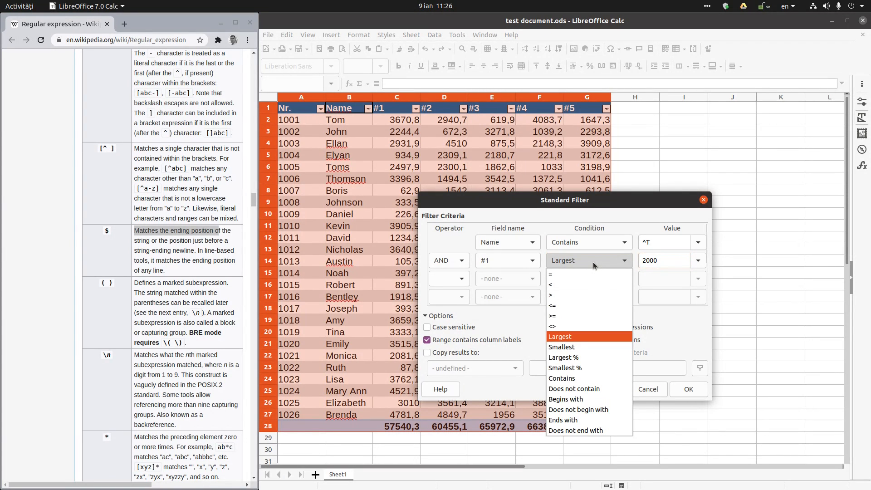
pyautogui.moveTo(566, 316)
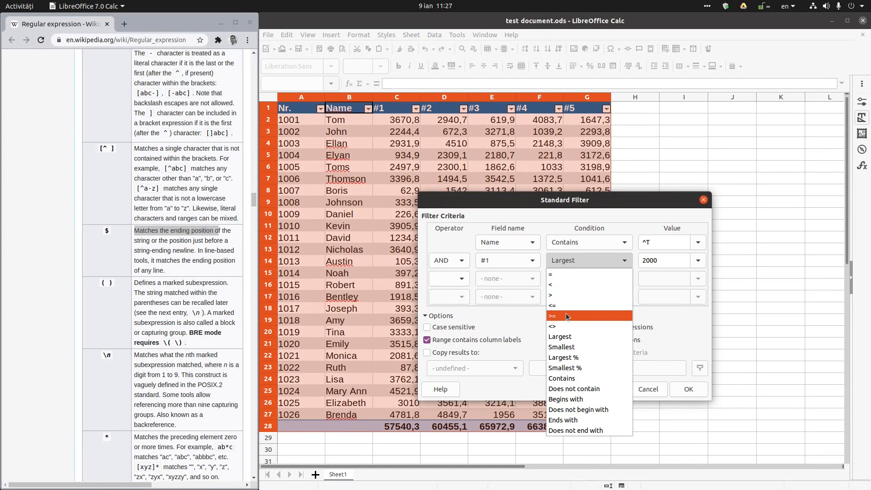
pyautogui.click(552, 315)
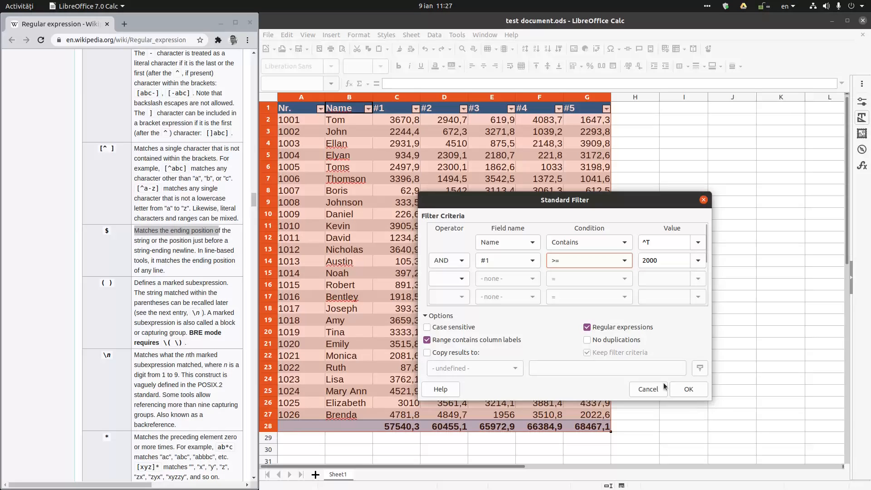
pyautogui.click(687, 390)
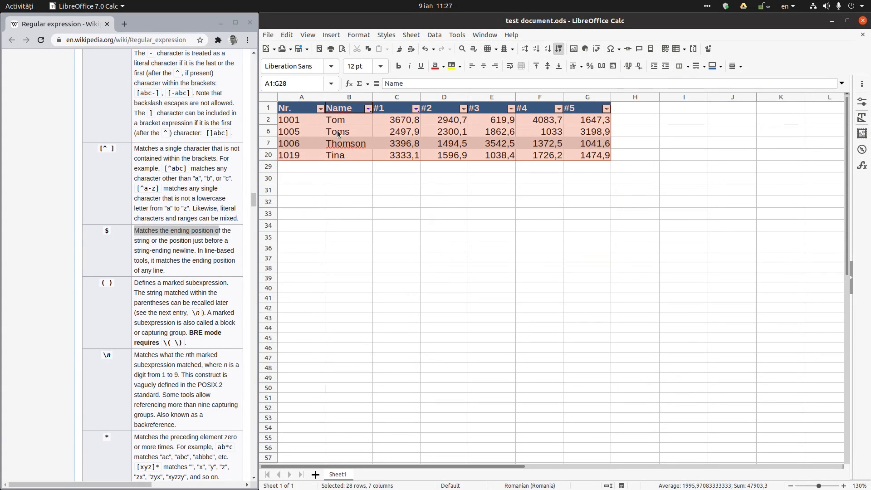
pyautogui.moveTo(336, 157)
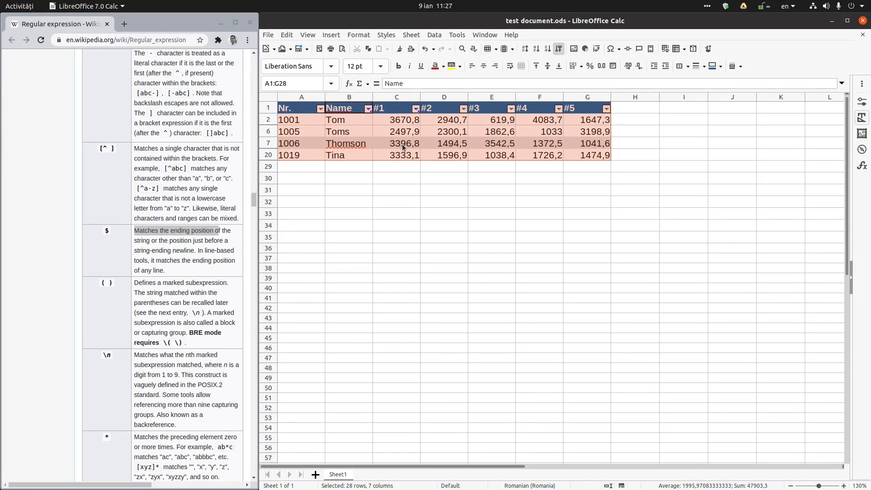
pyautogui.click(396, 156)
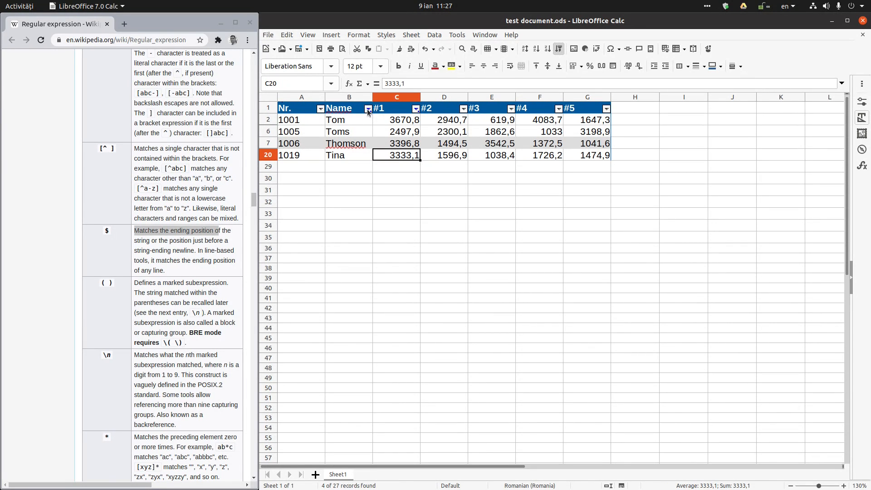
pyautogui.click(367, 108)
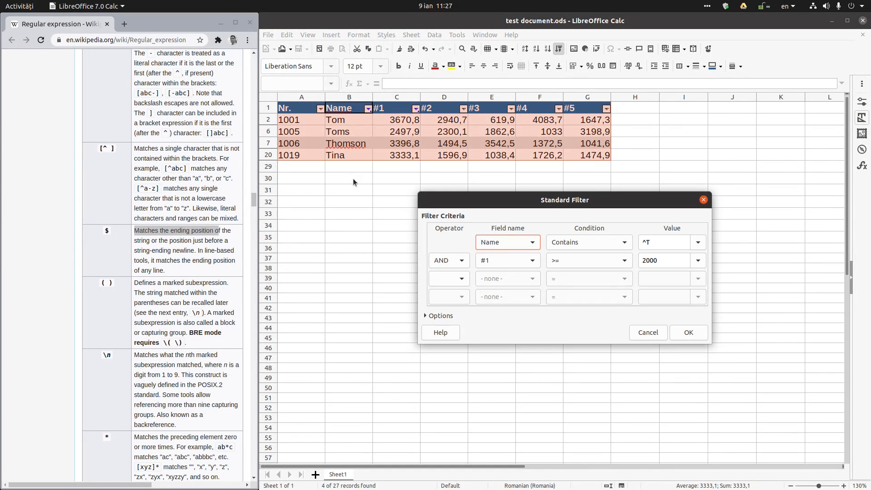
pyautogui.click(687, 332)
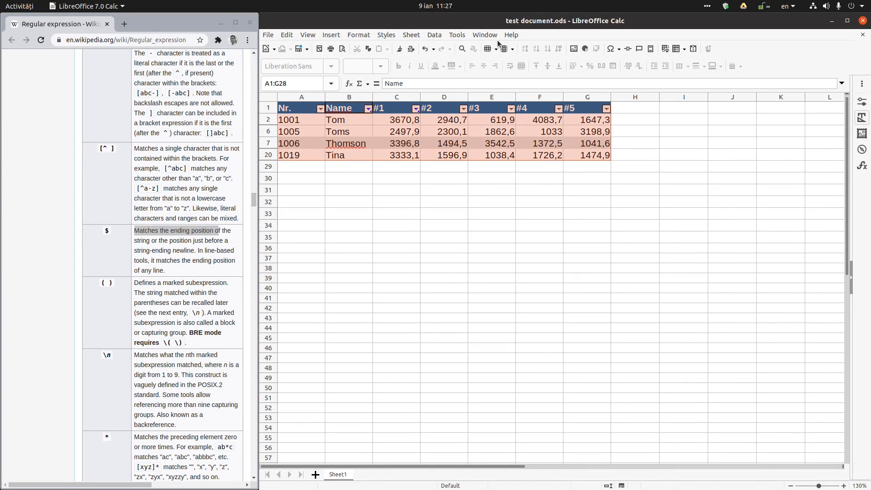
pyautogui.click(434, 35)
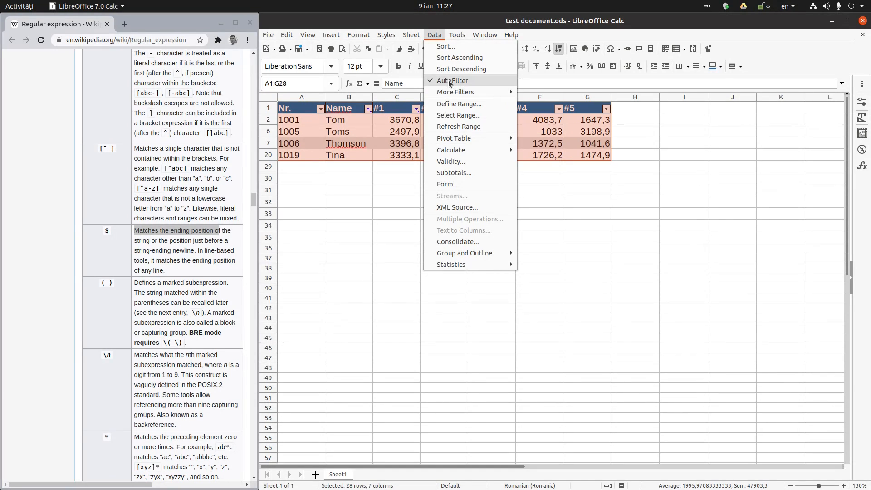
pyautogui.click(368, 108)
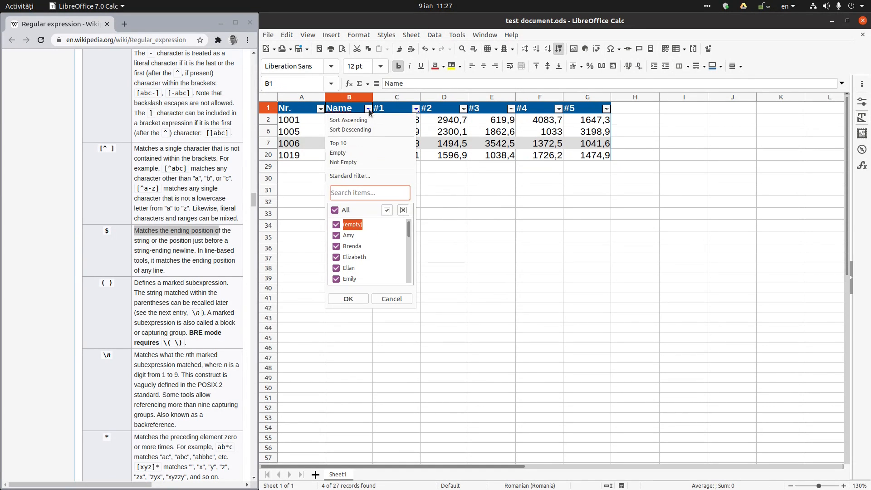
pyautogui.click(347, 298)
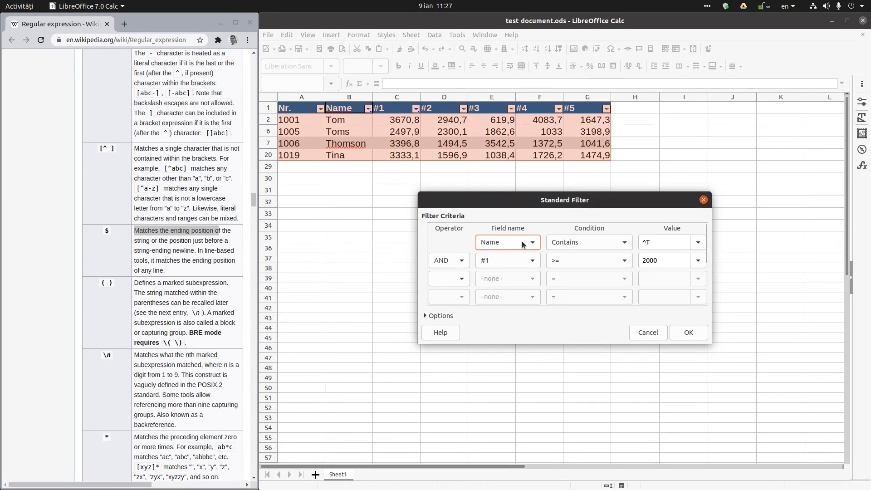
pyautogui.click(441, 316)
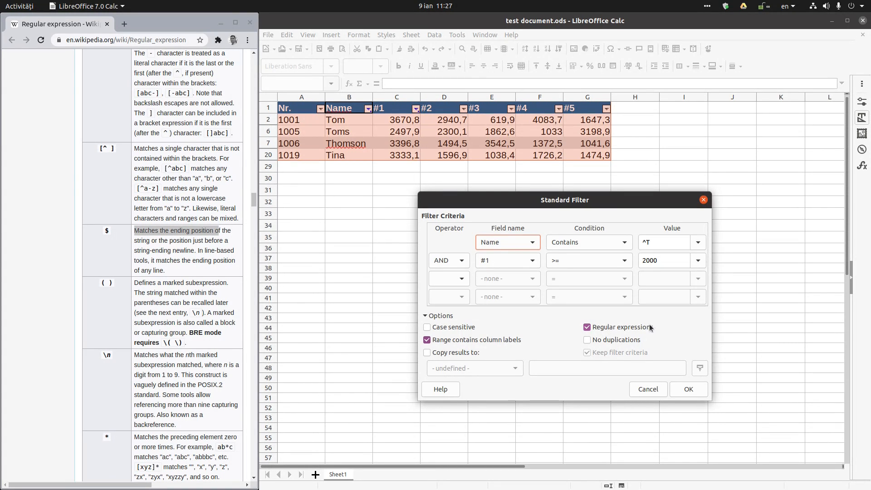
pyautogui.click(688, 389)
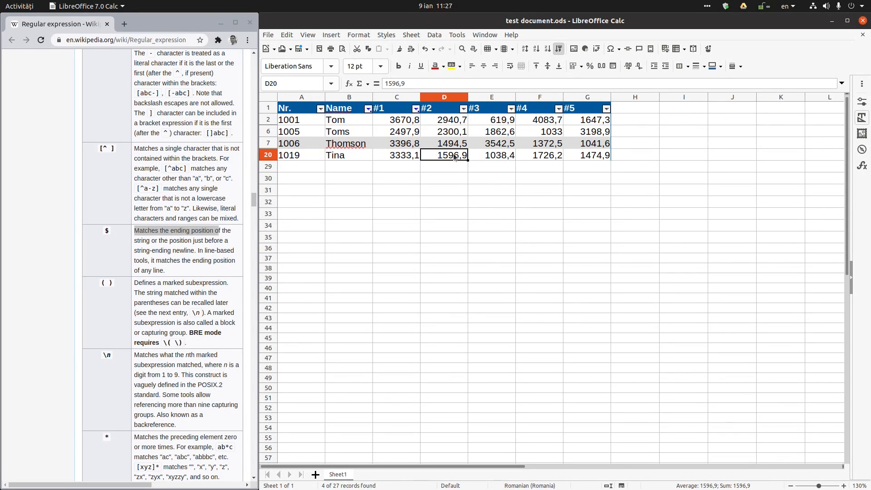
# Scroll through the Wikipedia regular-expression examples in Chrome
pyautogui.scroll(-3)
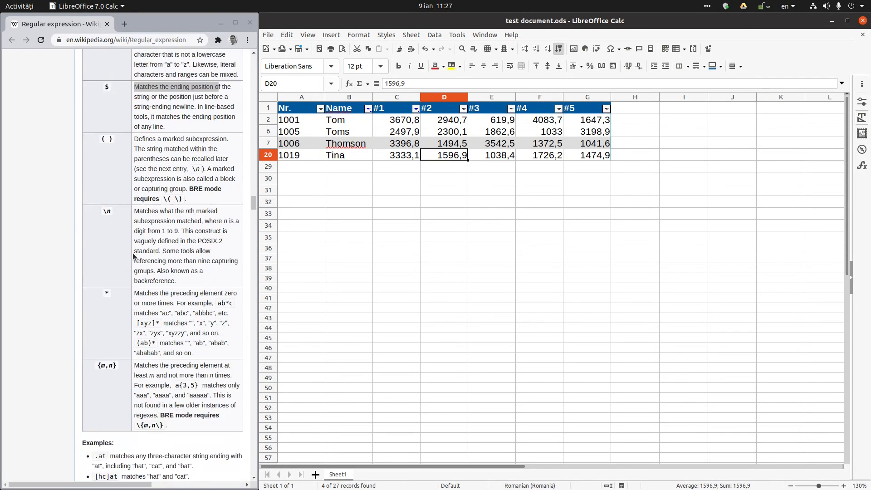
pyautogui.scroll(-3)
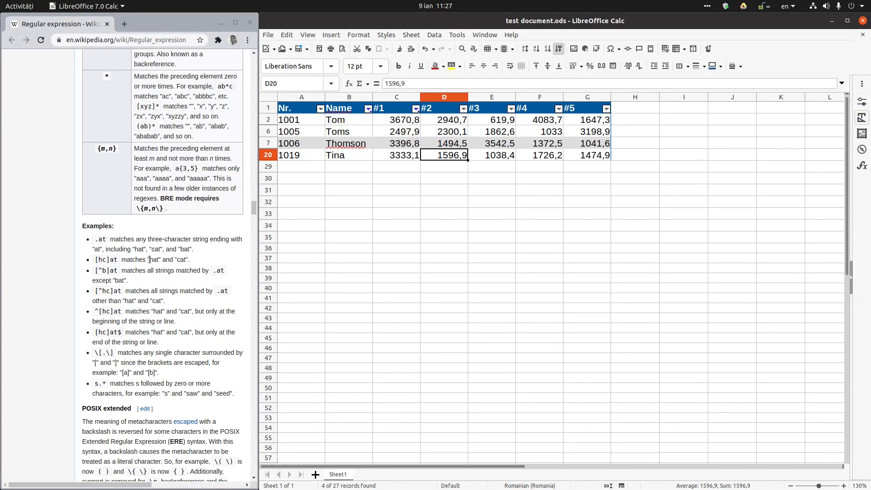
pyautogui.moveTo(131, 268)
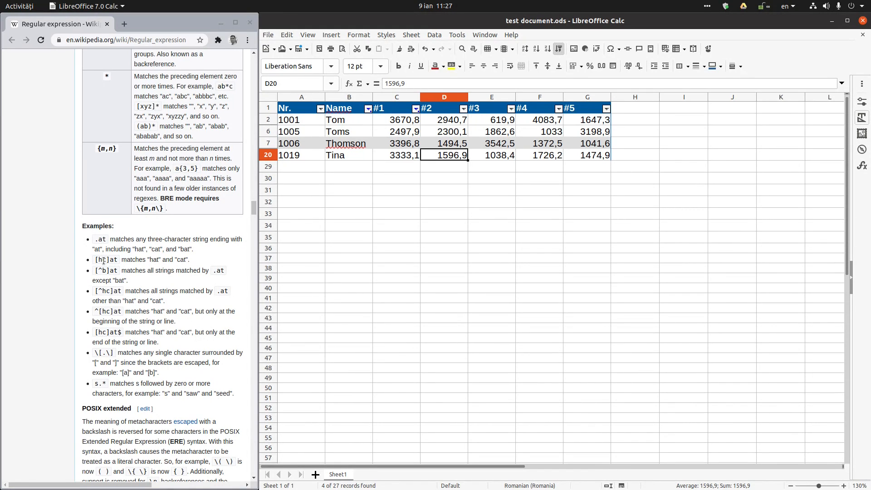
pyautogui.moveTo(125, 271)
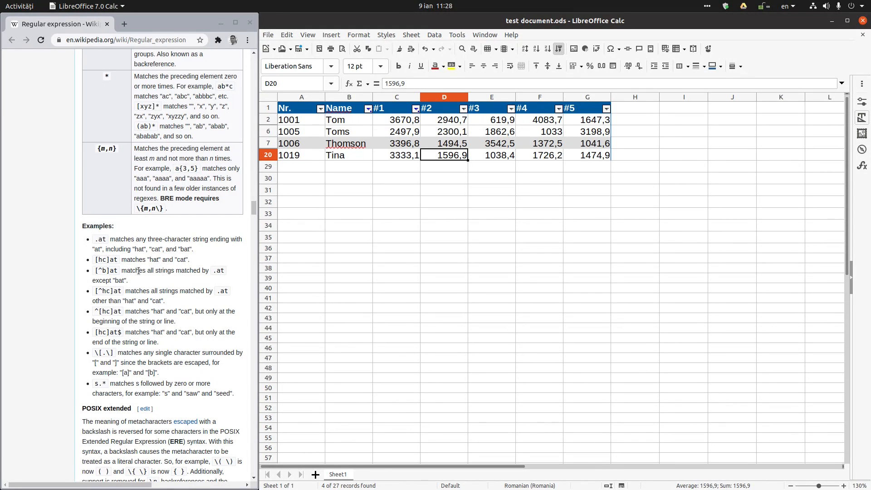
pyautogui.moveTo(219, 269)
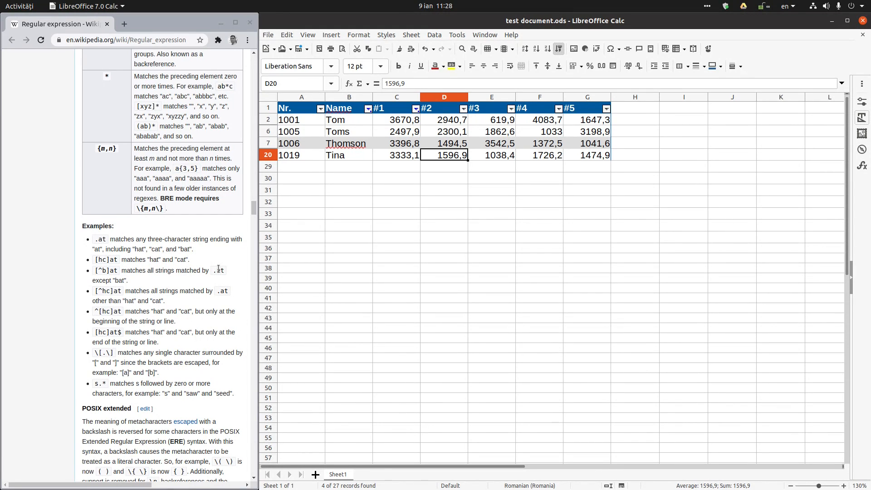
pyautogui.moveTo(184, 284)
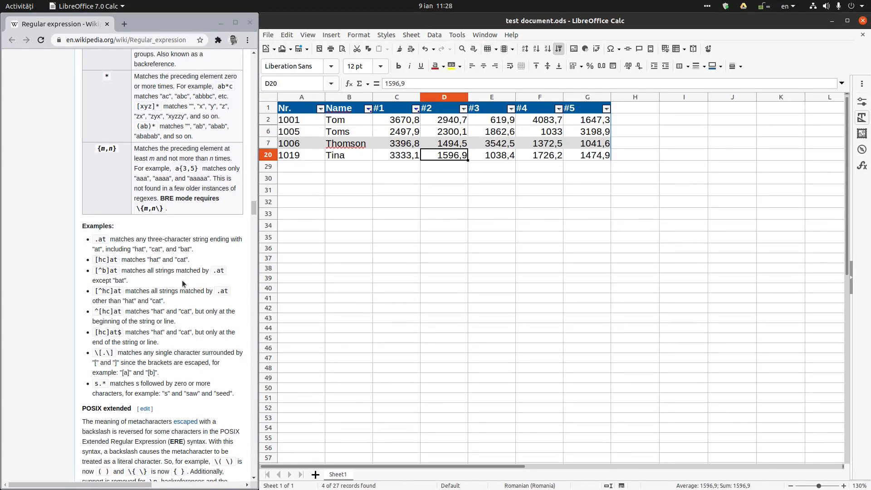
pyautogui.moveTo(103, 270)
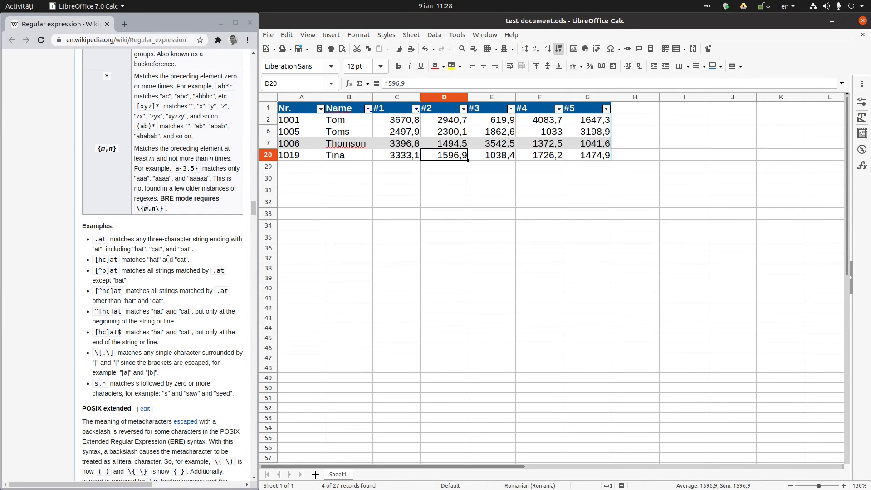
pyautogui.scroll(-3)
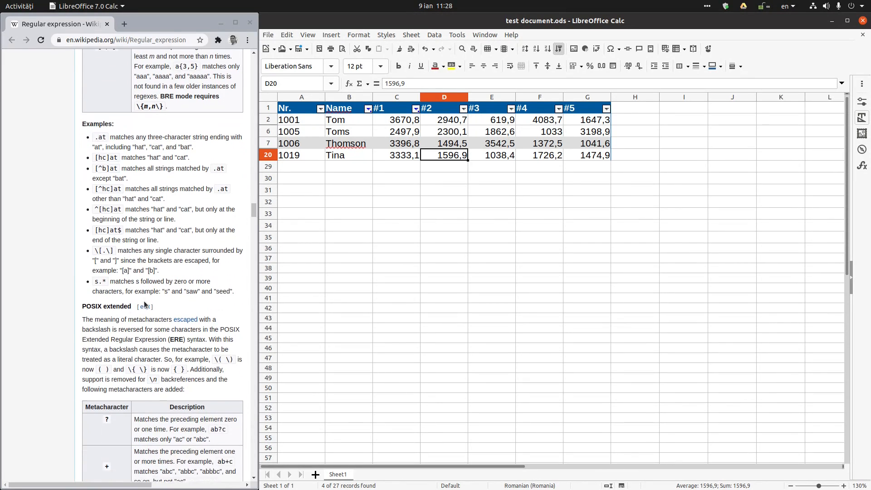
pyautogui.scroll(-3)
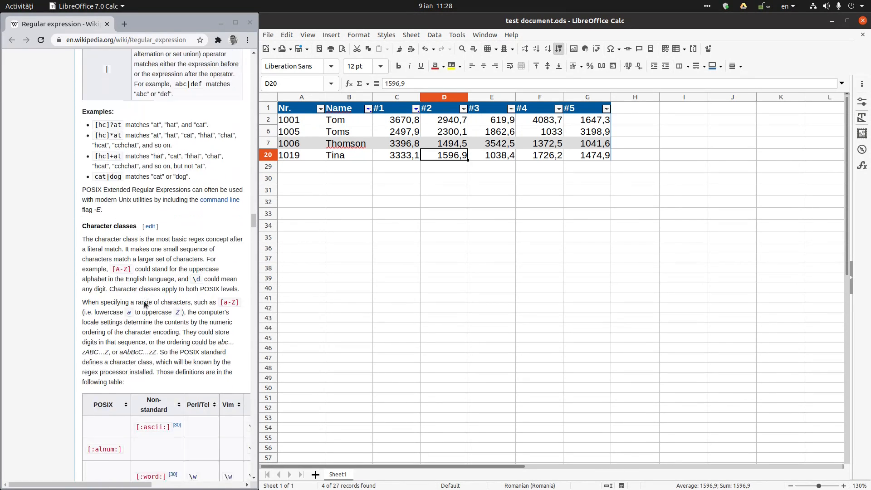
pyautogui.scroll(-3)
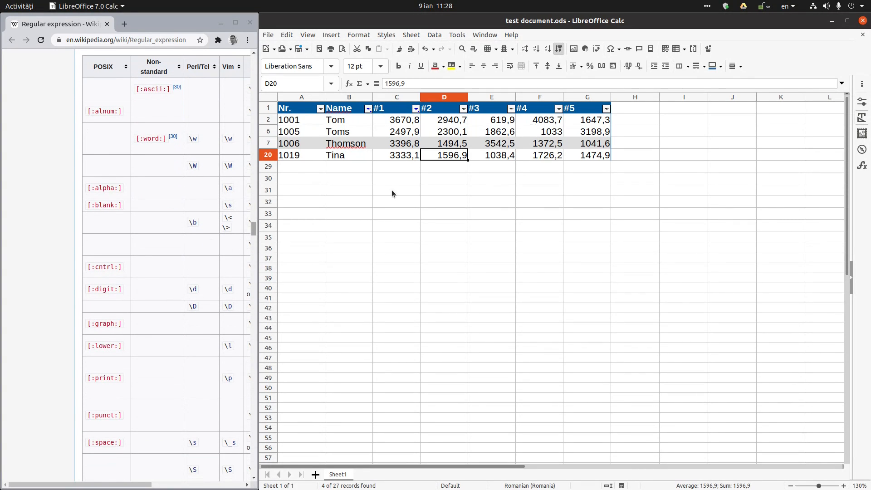
# Check Tina's #1 and #3 cells, then show About LibreOffice (version 7.0.4.2)
pyautogui.click(396, 155)
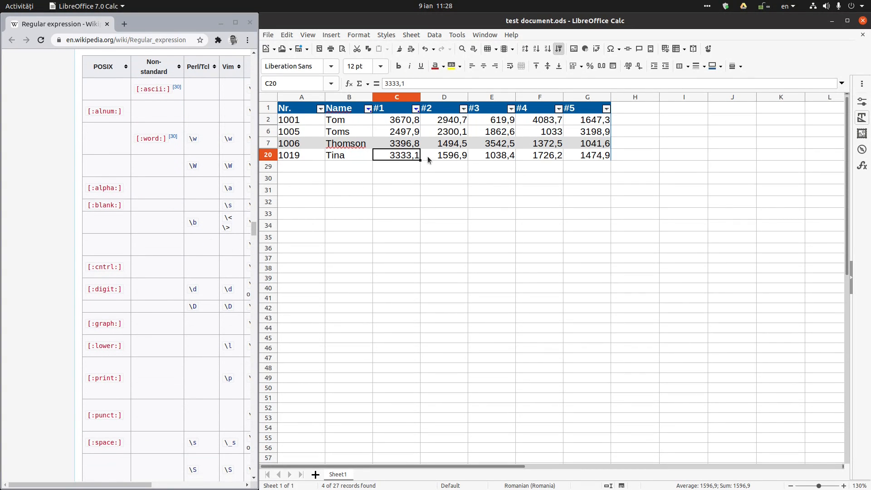
pyautogui.click(491, 156)
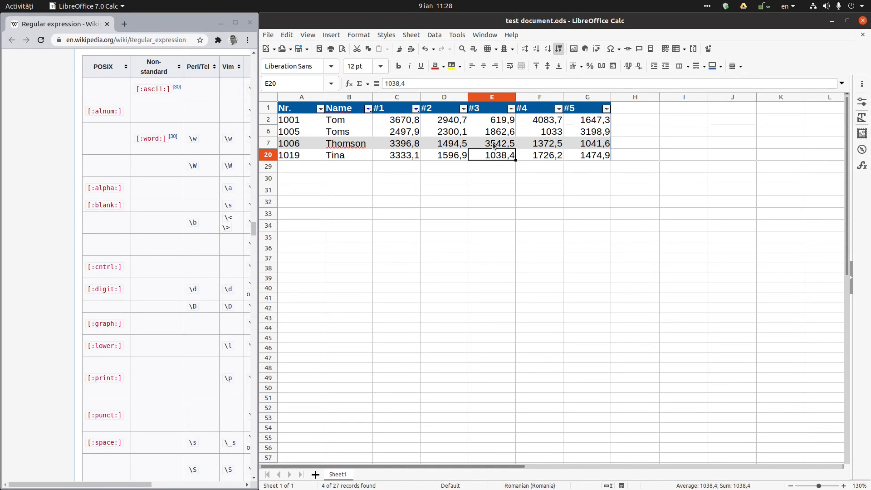
pyautogui.scroll(-3)
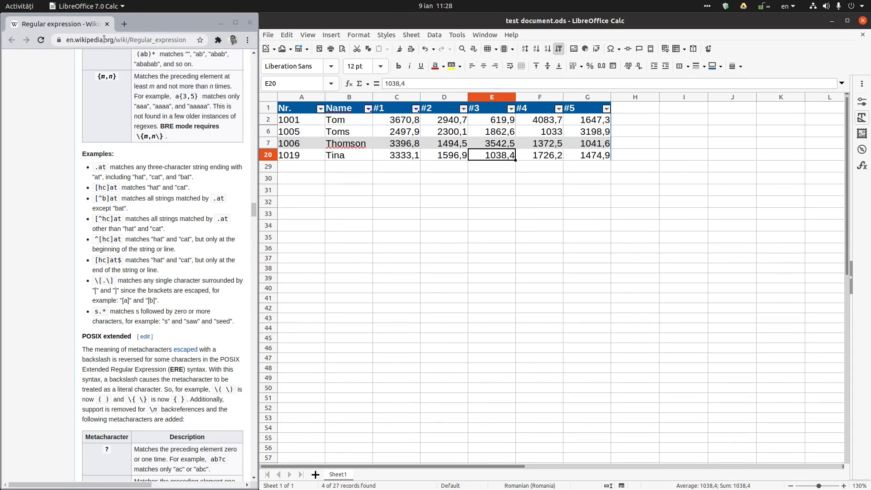
pyautogui.moveTo(242, 137)
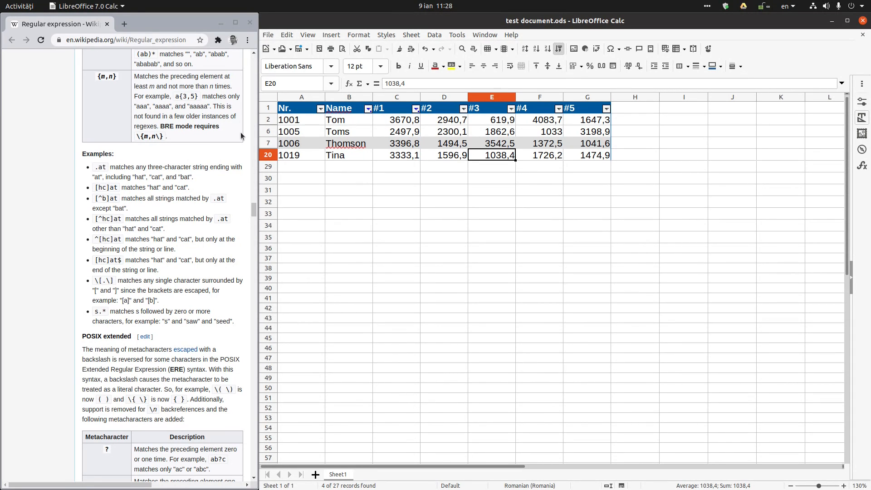
pyautogui.click(511, 35)
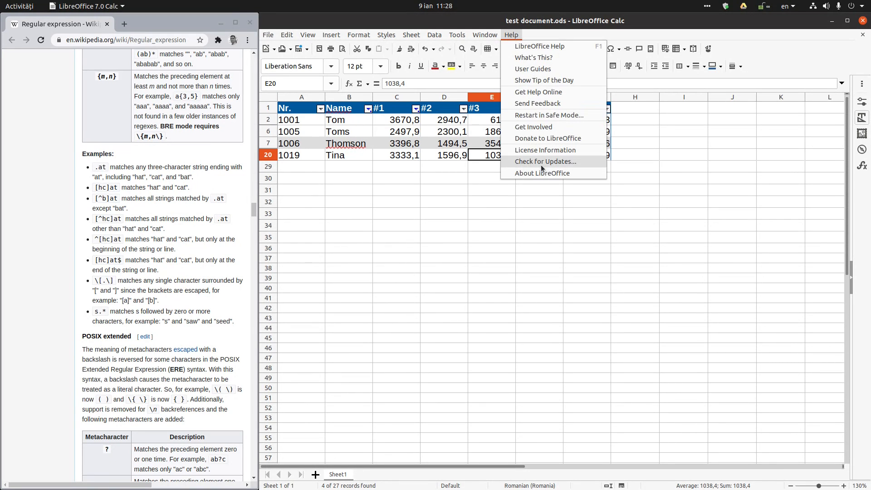
pyautogui.click(541, 172)
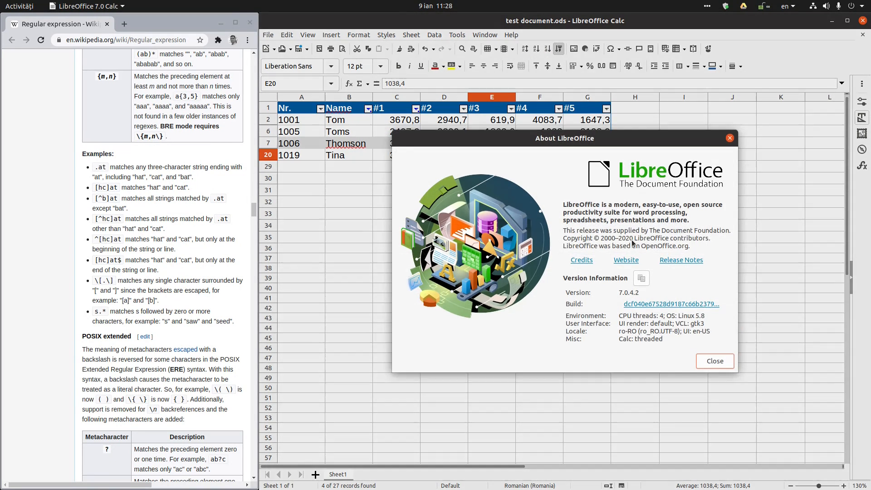